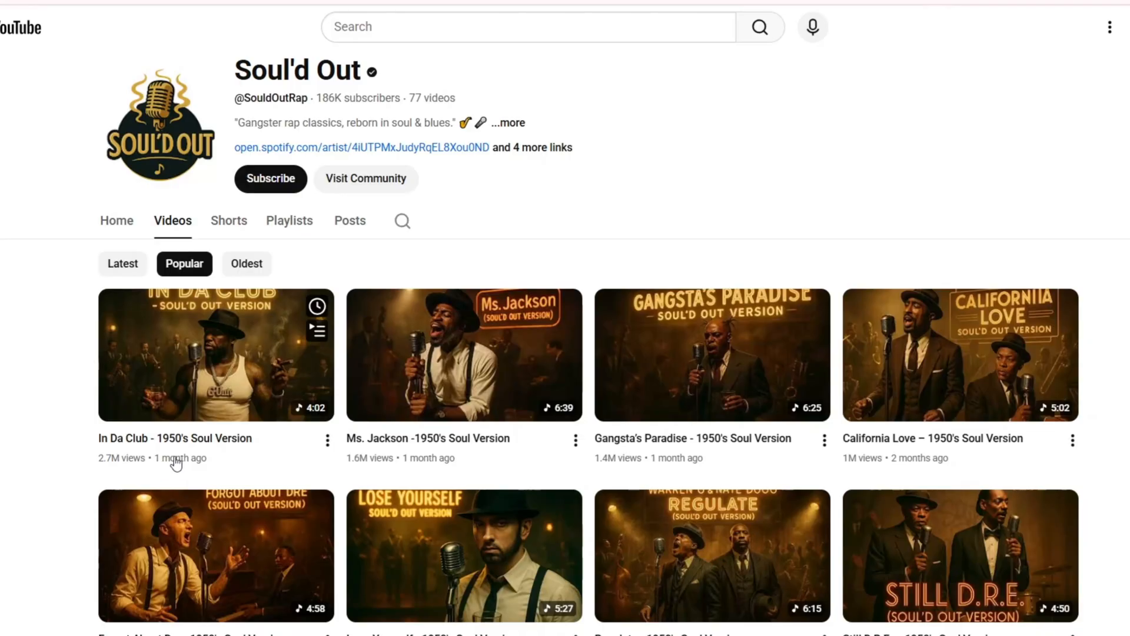
- Scroll down the Soul'd Out channel statistics: 186K subscribers, 18,562,748 views, created Sep 26, 2025
scroll(down, 3)
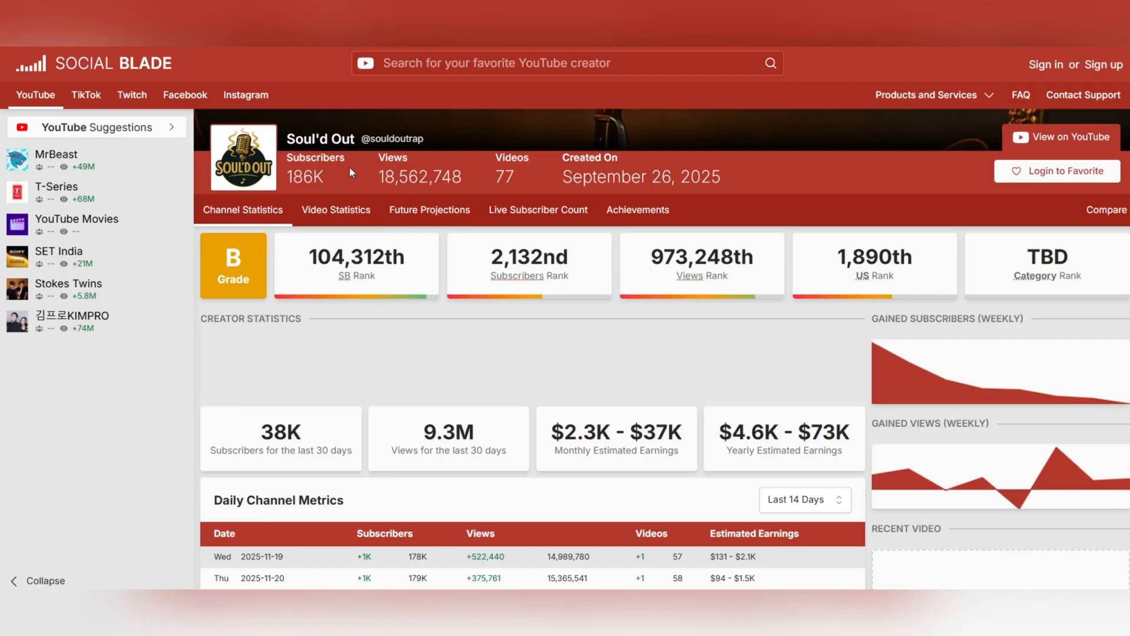
mouse_move(1061, 344)
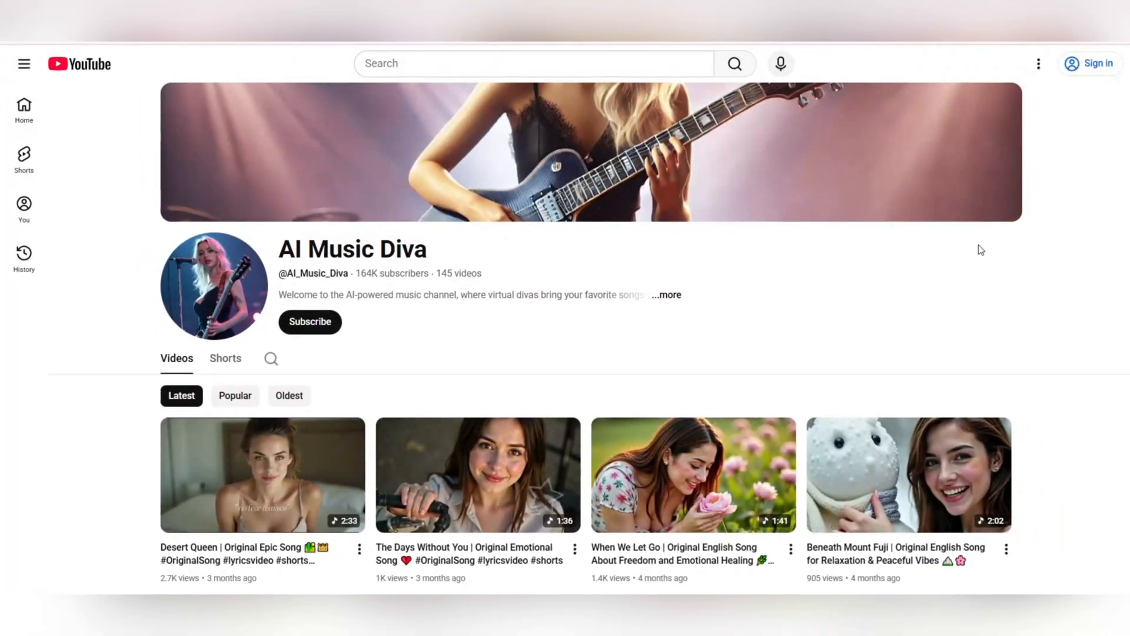
- Scroll down the AI Music Diva channel's latest videos list
scroll(down, 3)
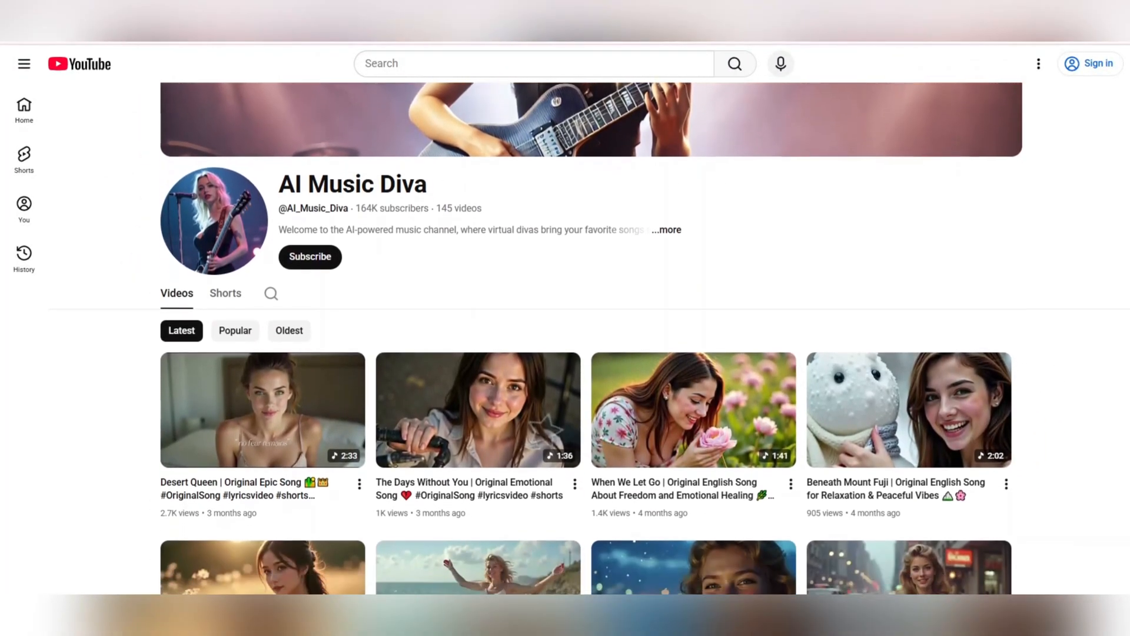
scroll(down, 3)
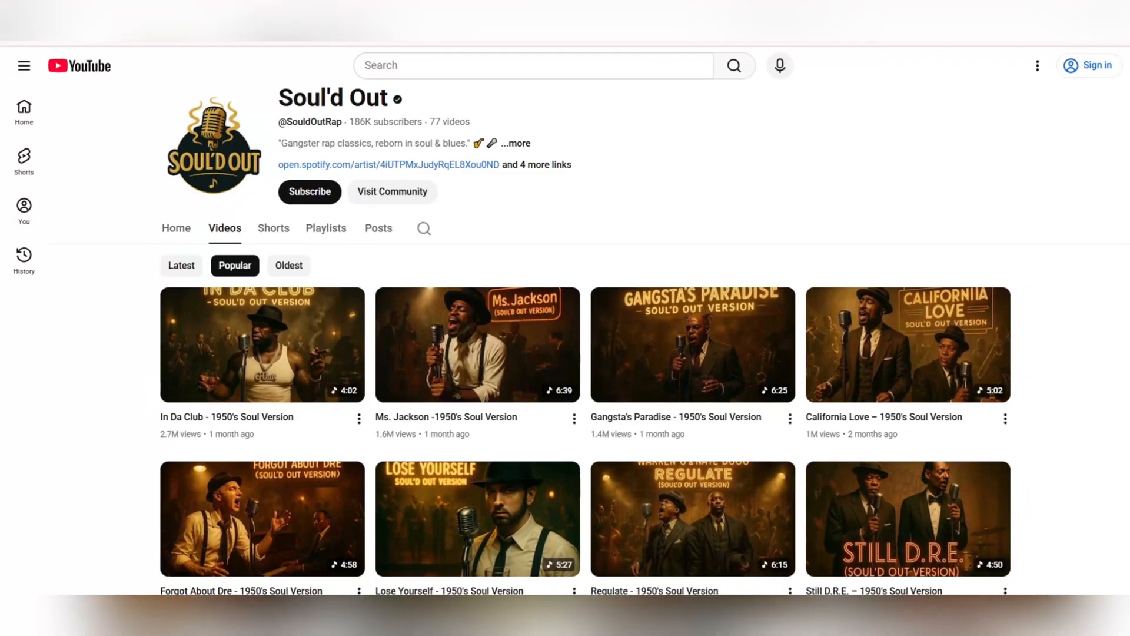
- Scroll the Soul'd Out videos grid and highlight the Joined Sep 26, 2025 date in About
scroll(down, 3)
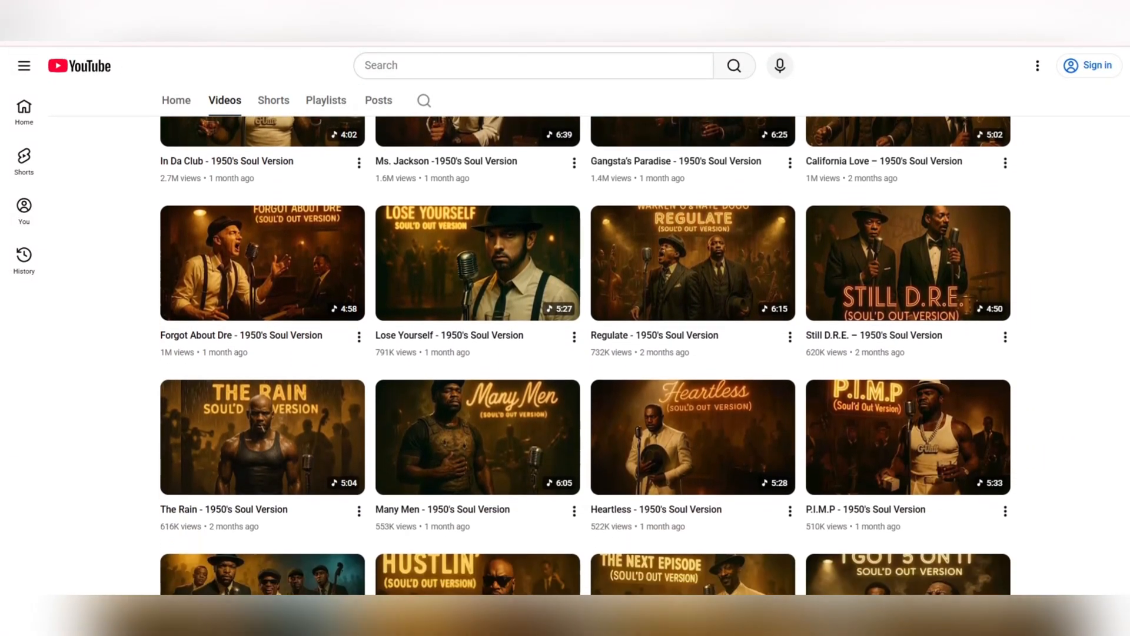
scroll(down, 3)
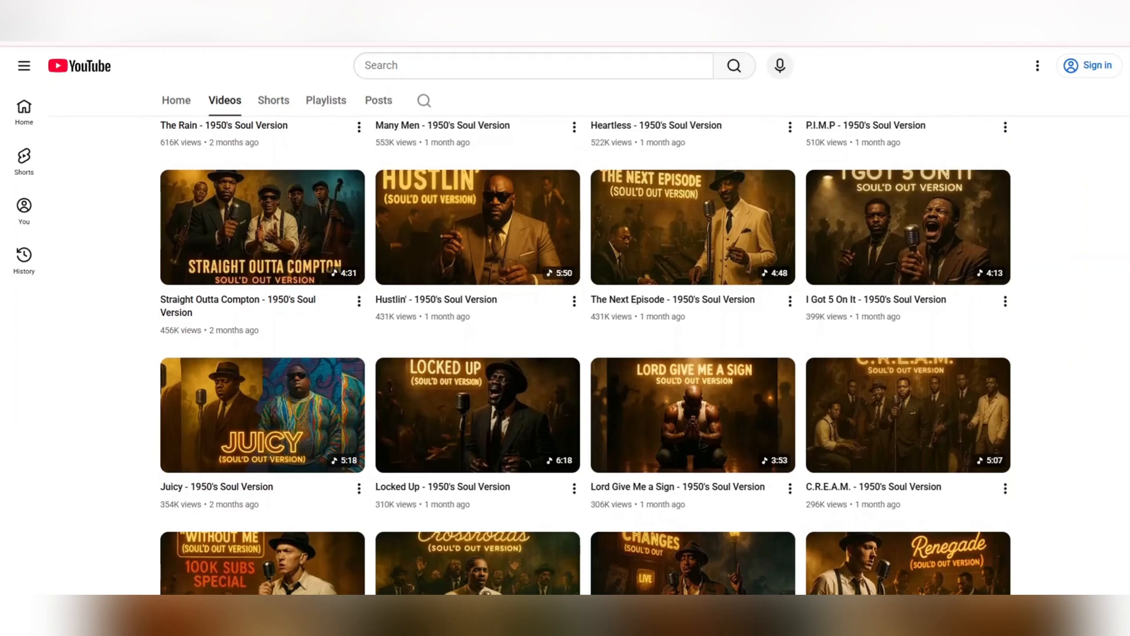
scroll(down, 3)
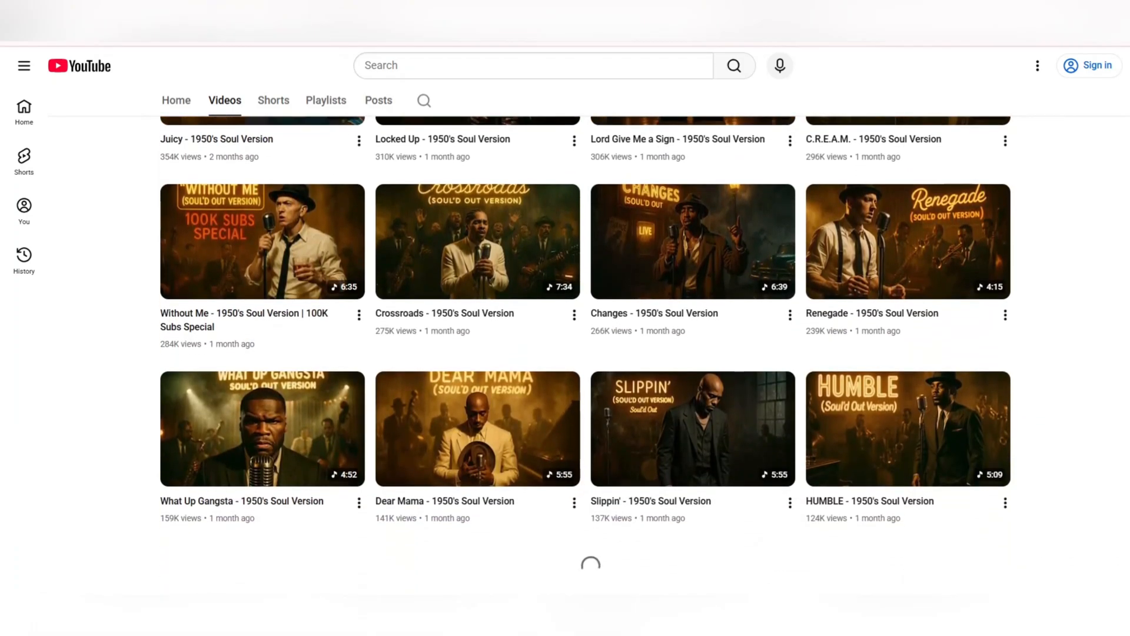
scroll(down, 3)
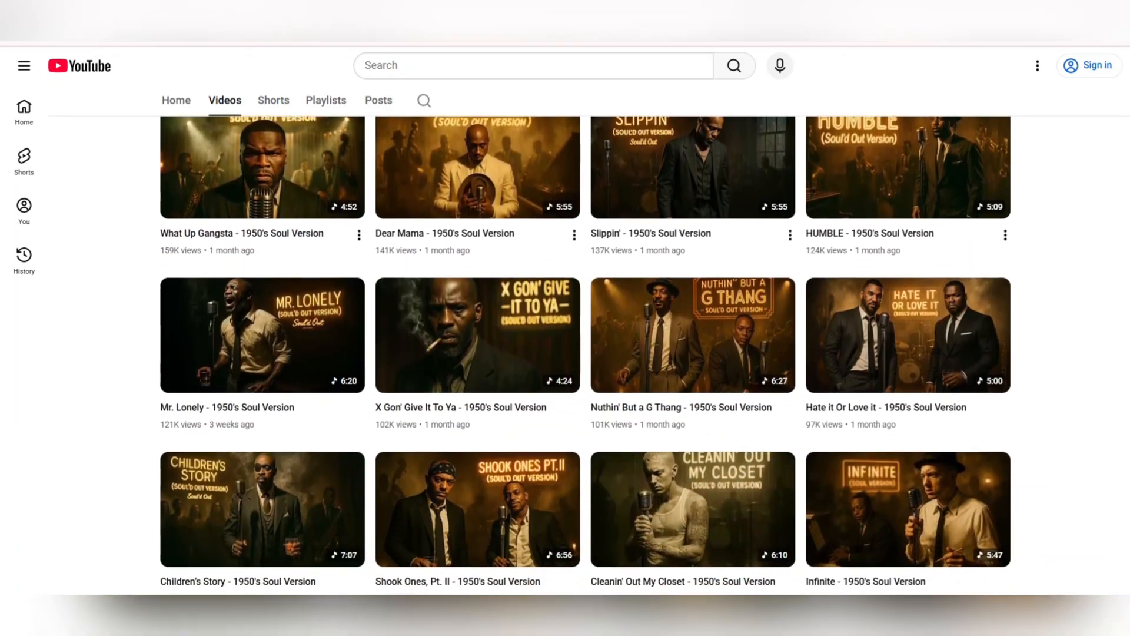
scroll(down, 3)
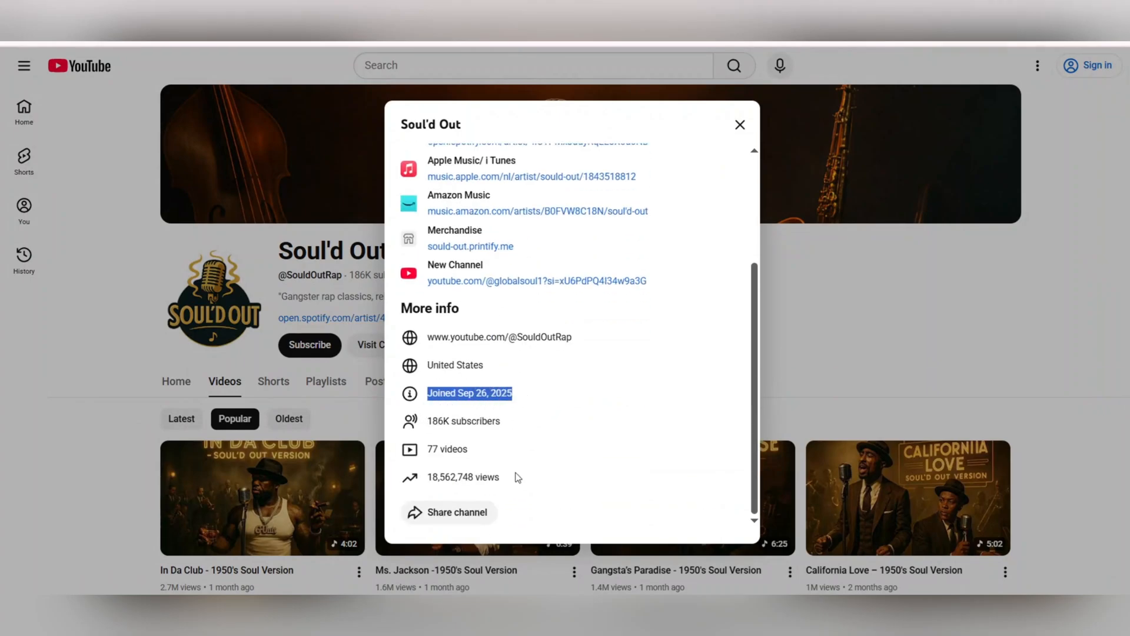
double_click(447, 449)
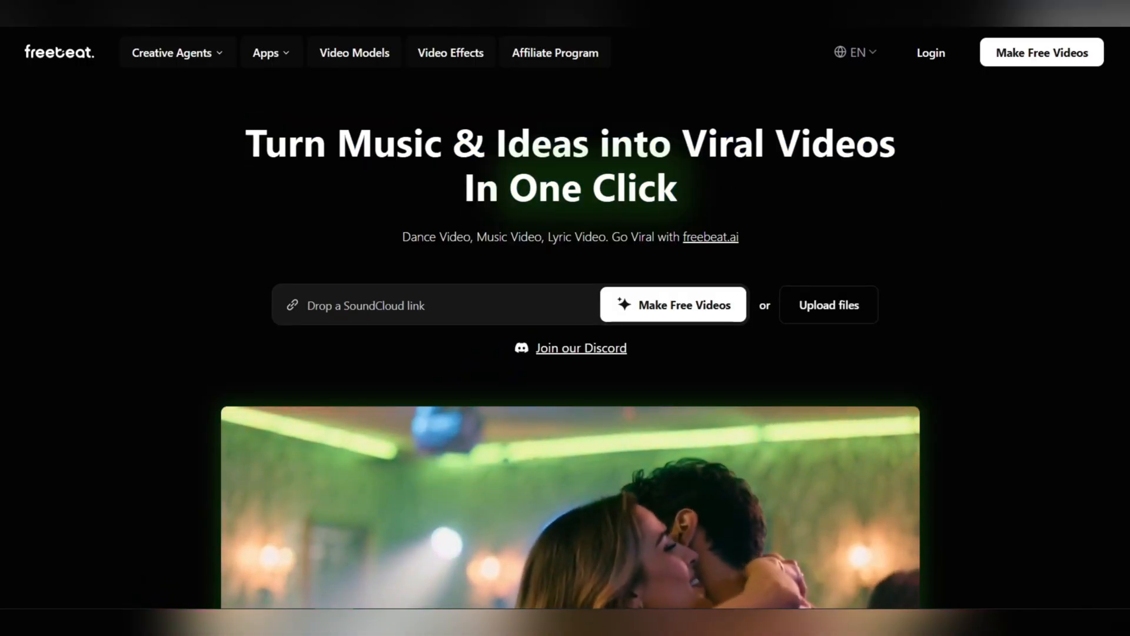
- Scroll down through the freebeat.ai homepage feature sections
scroll(down, 3)
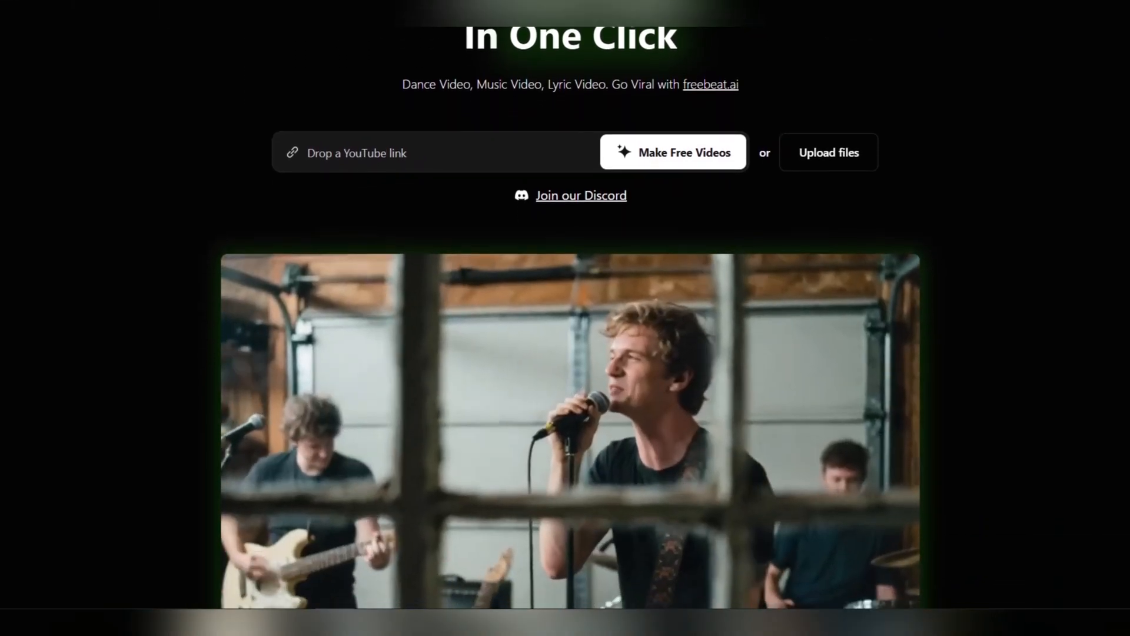
scroll(down, 3)
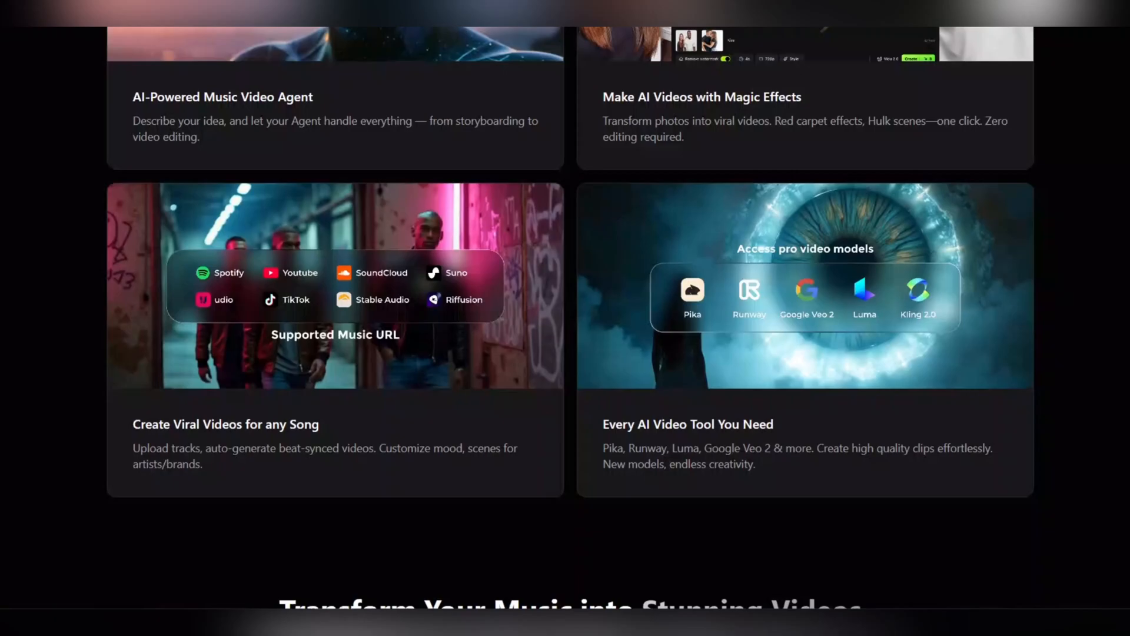
scroll(down, 3)
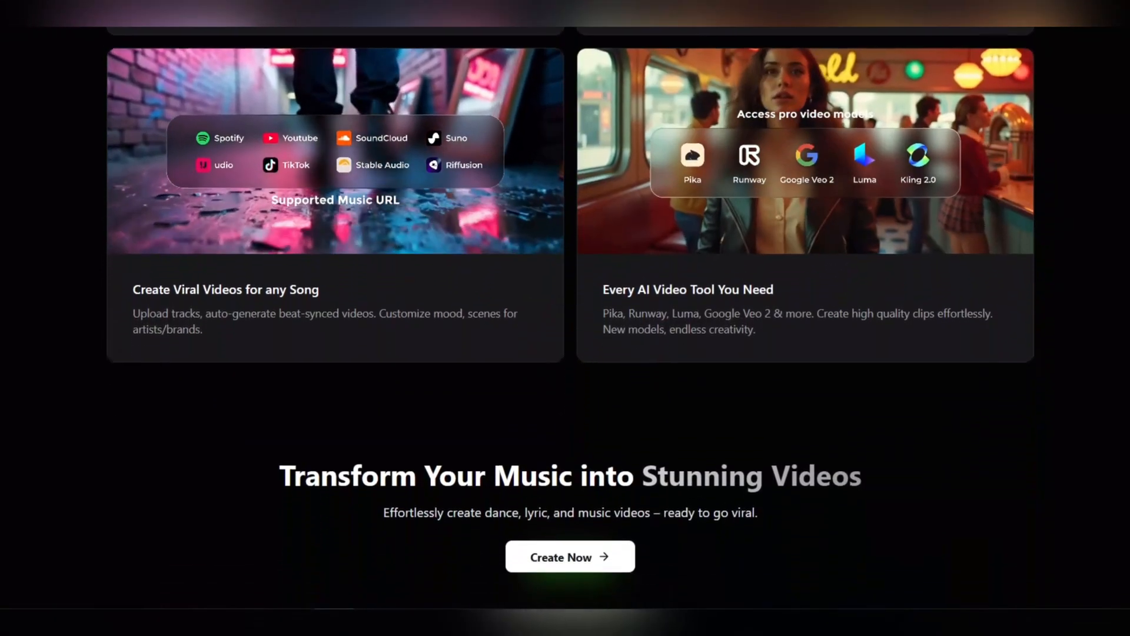
scroll(down, 3)
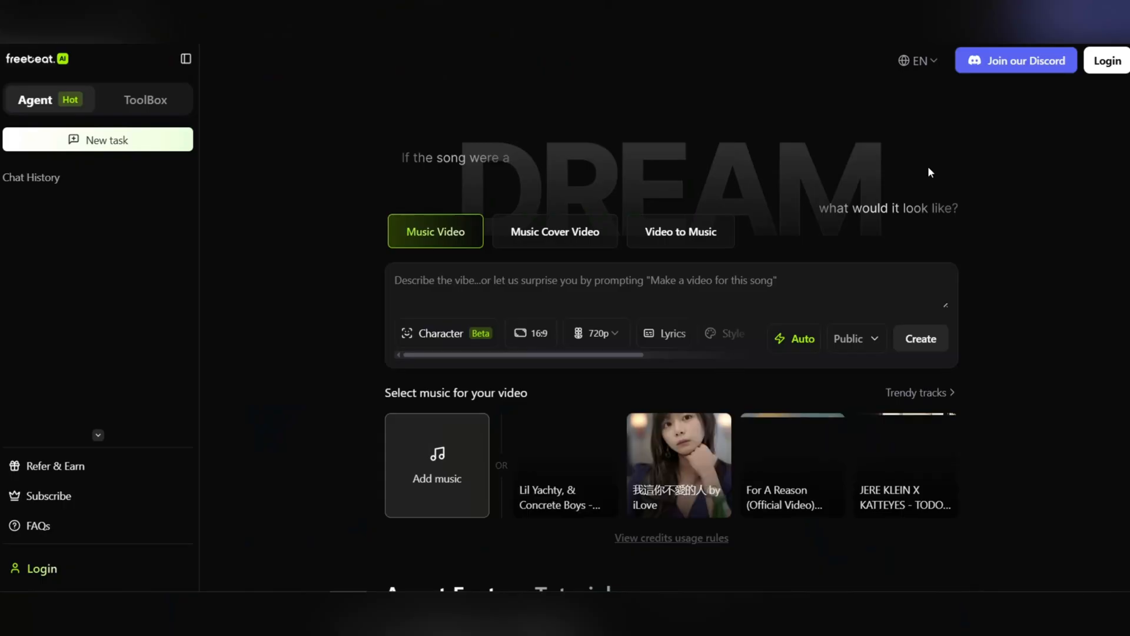
- Switch to the Agent workspace for making a music video
click(1107, 62)
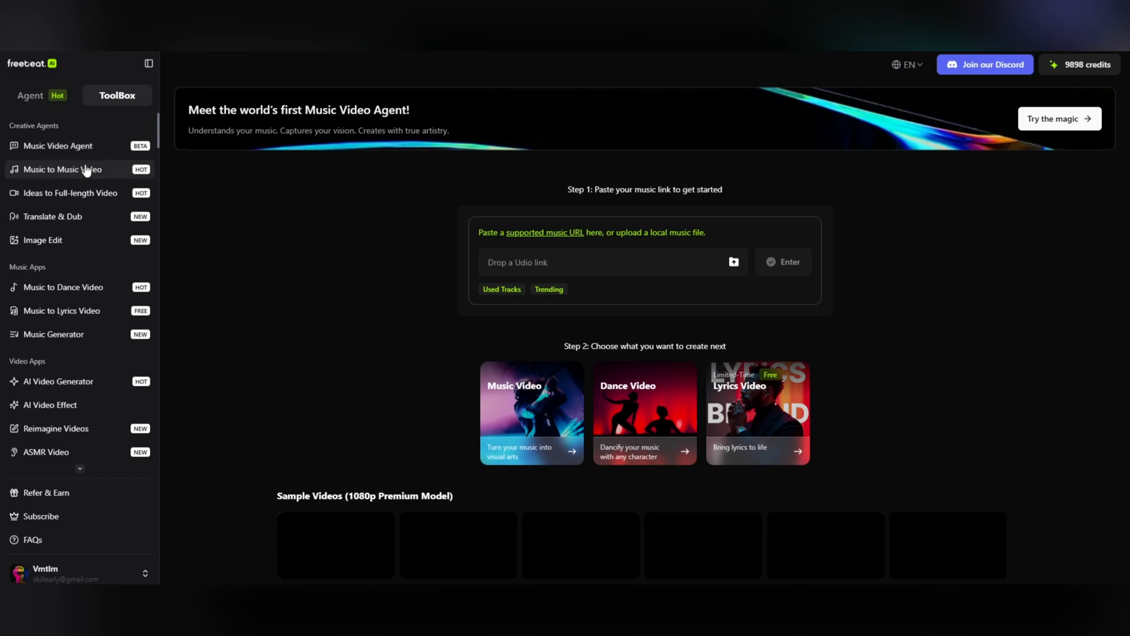
mouse_move(75, 178)
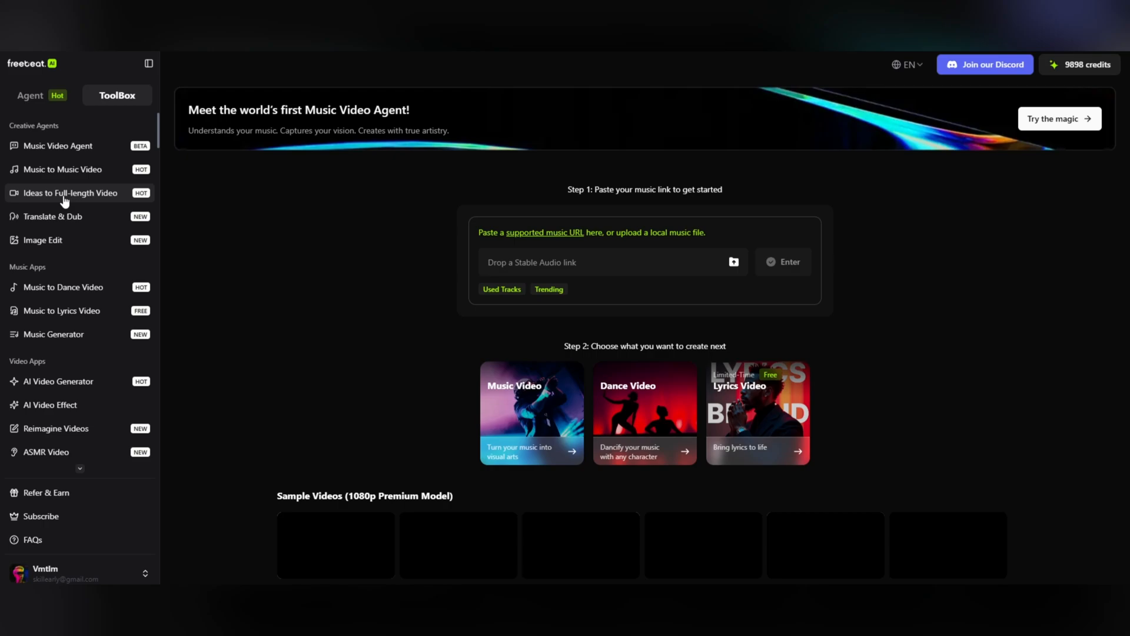
mouse_move(69, 221)
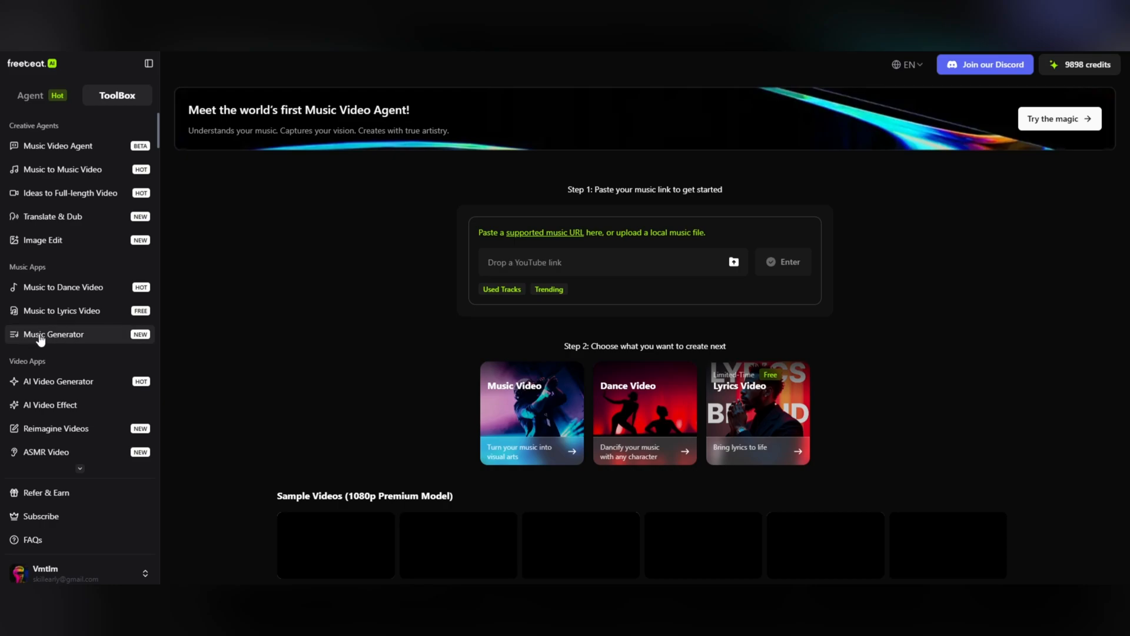
mouse_move(56, 361)
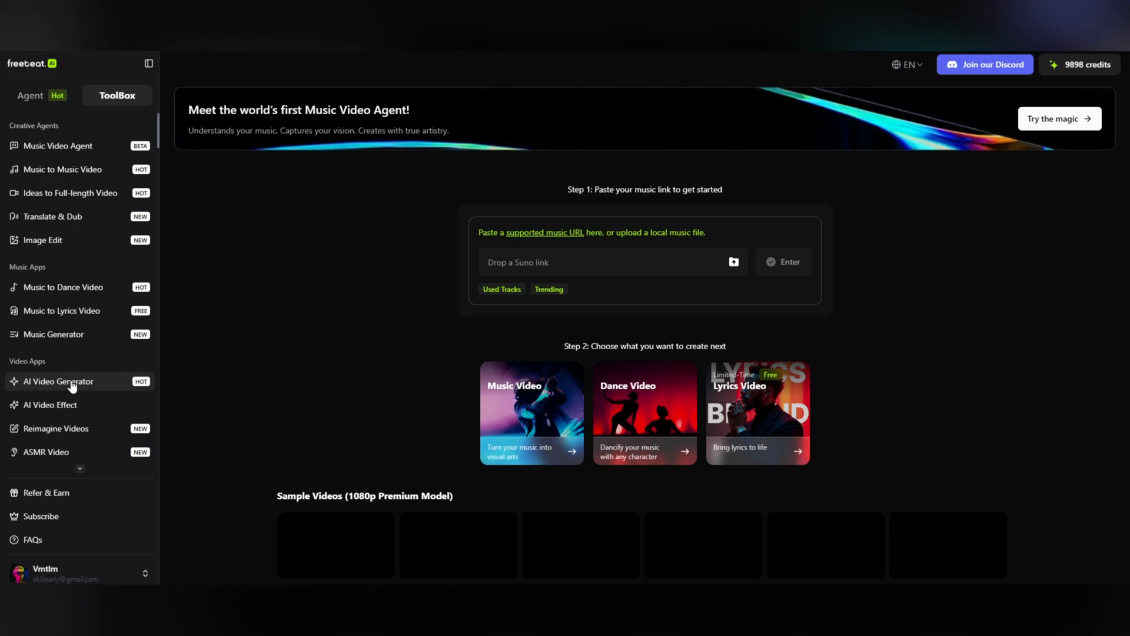
mouse_move(77, 393)
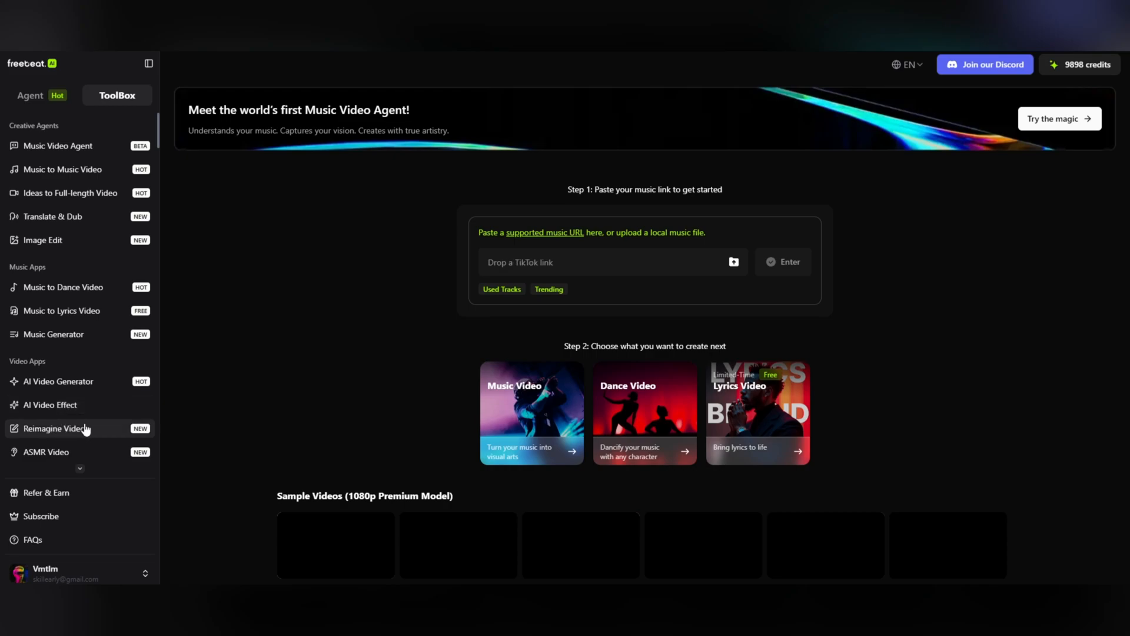
mouse_move(56, 434)
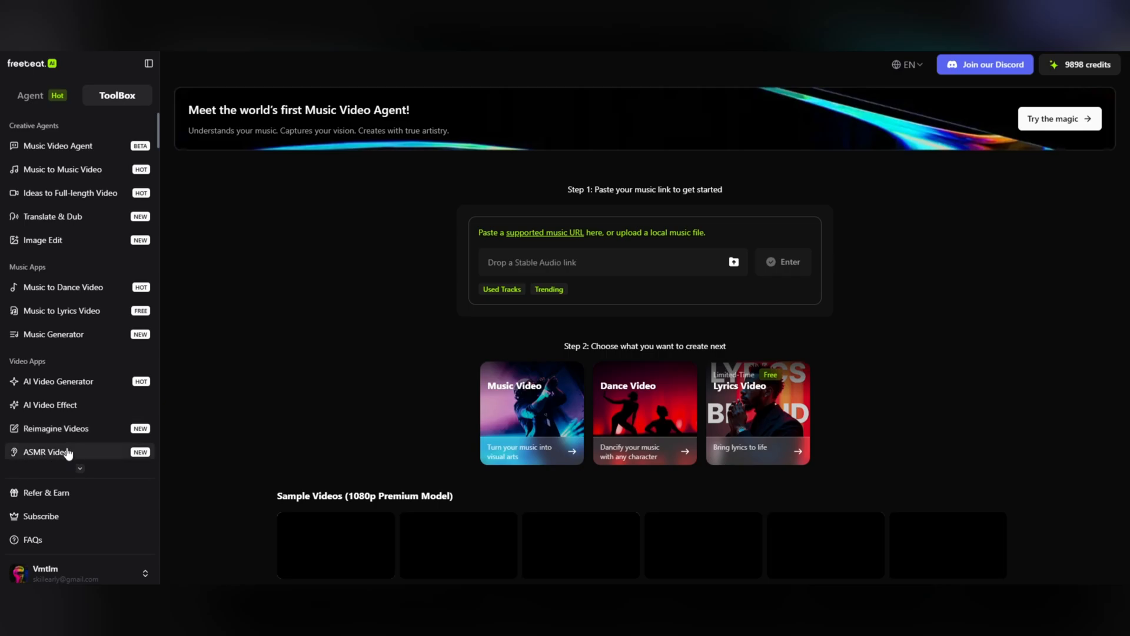
- Scroll through the ToolBox page, then go to the Music Video Agent creation page
scroll(down, 3)
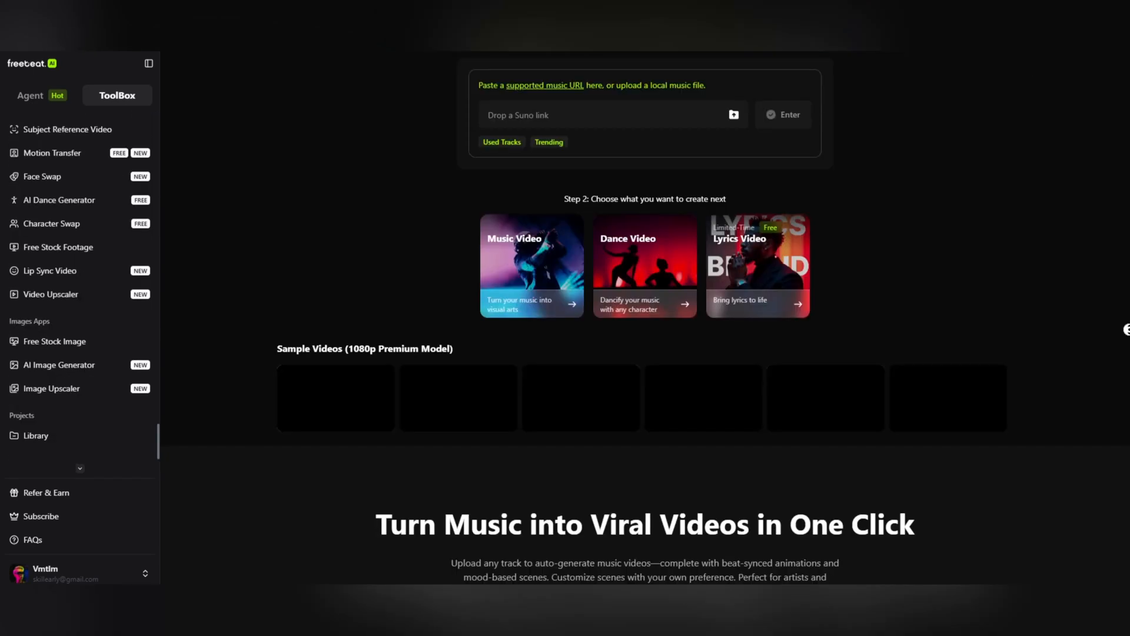
scroll(down, 3)
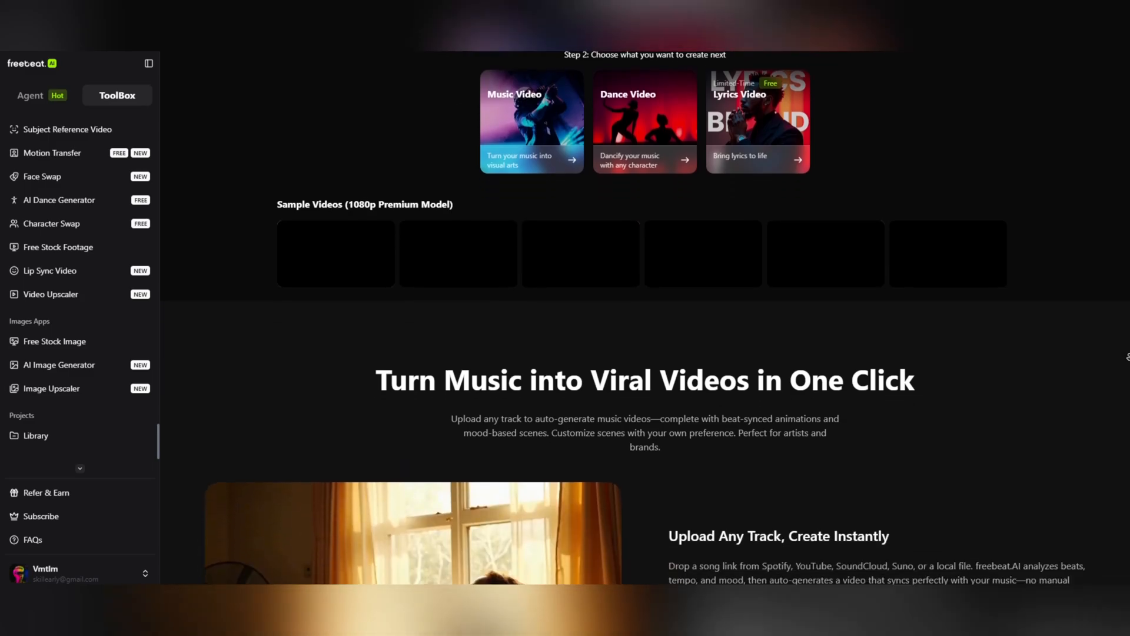
scroll(down, 3)
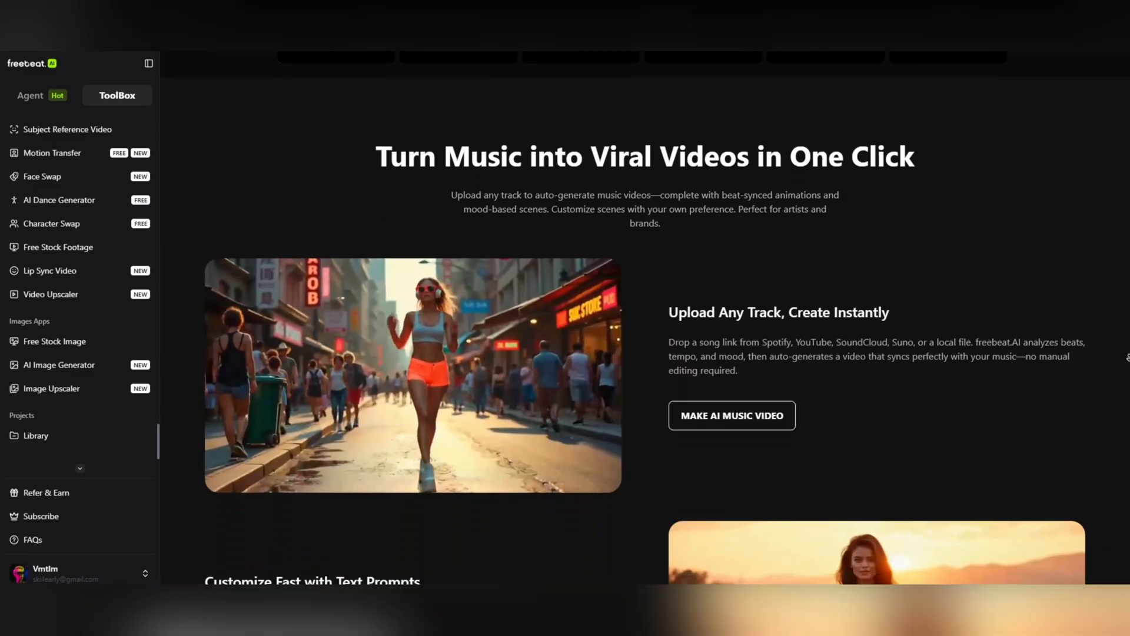
scroll(down, 3)
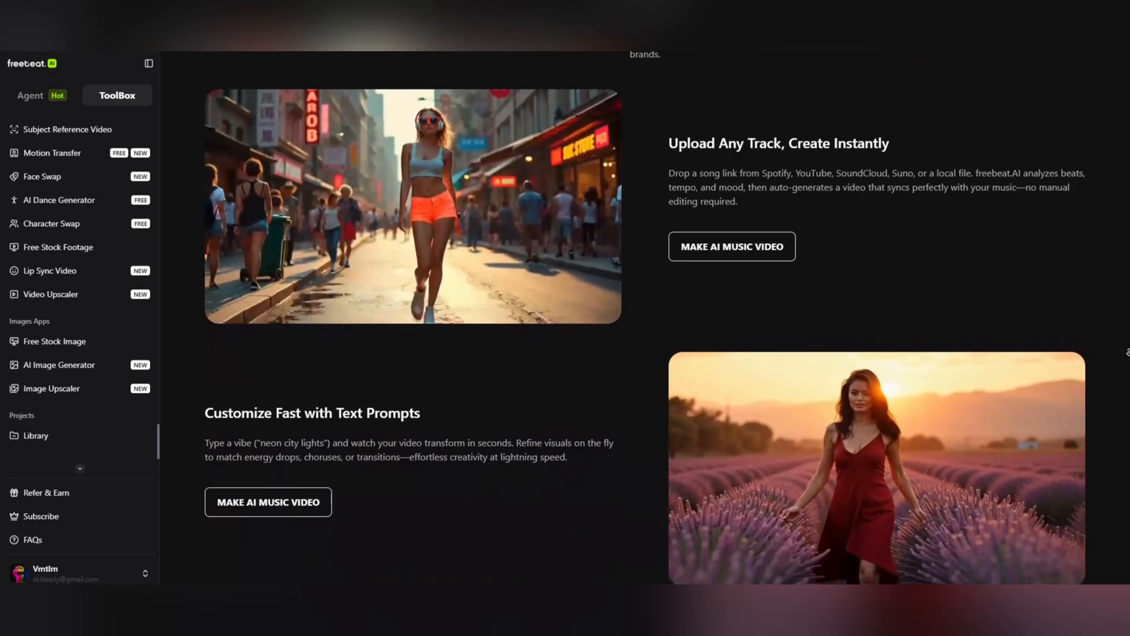
scroll(down, 3)
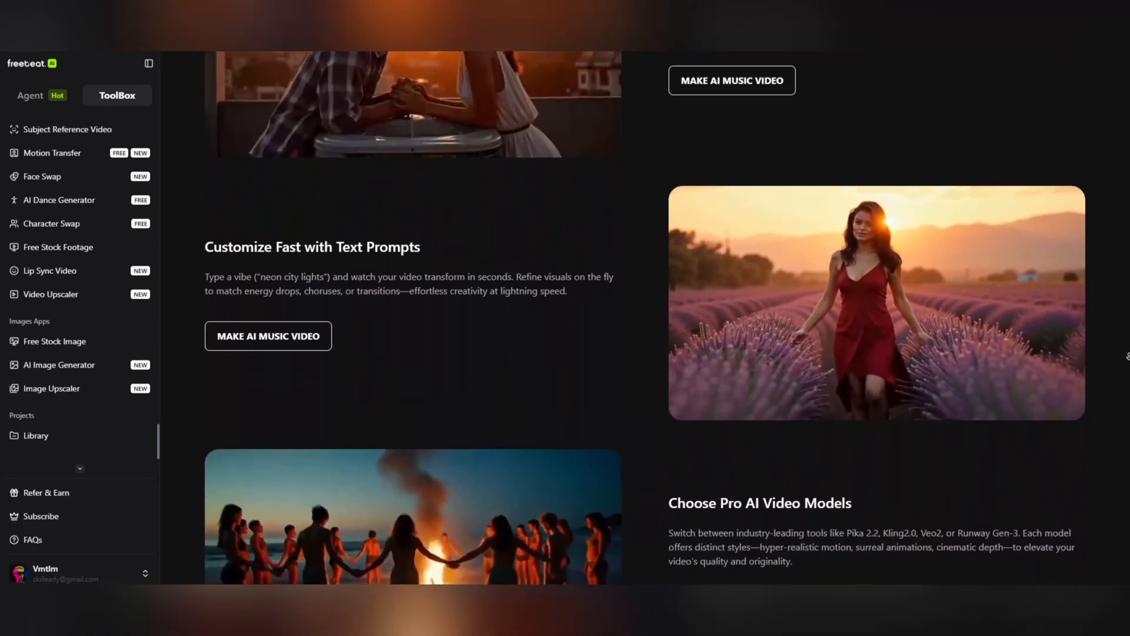
scroll(down, 3)
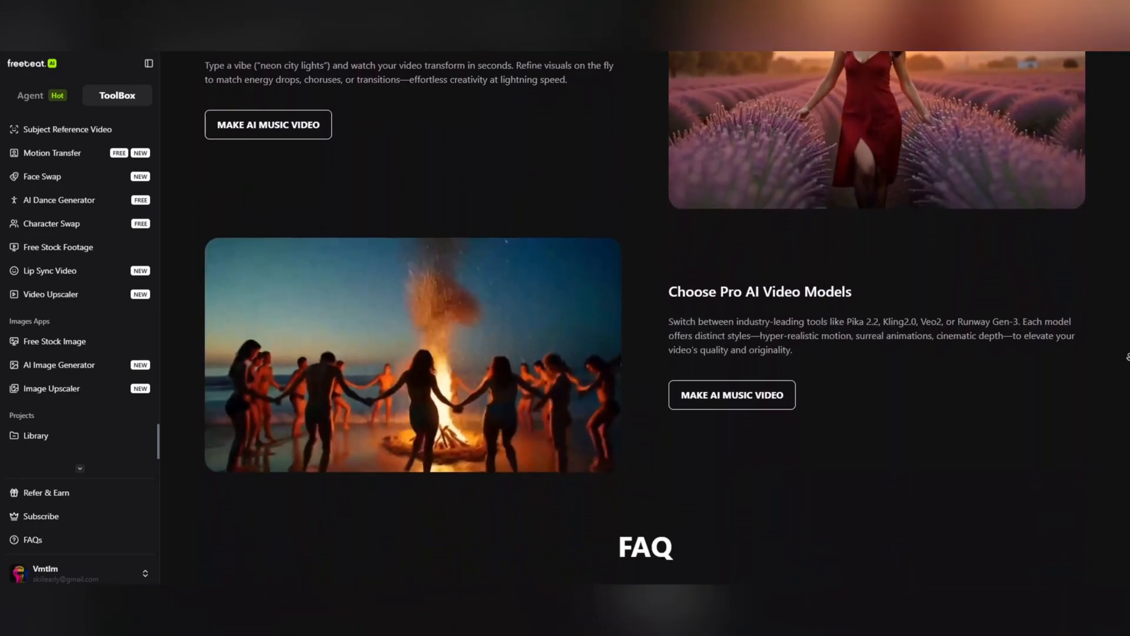
scroll(down, 3)
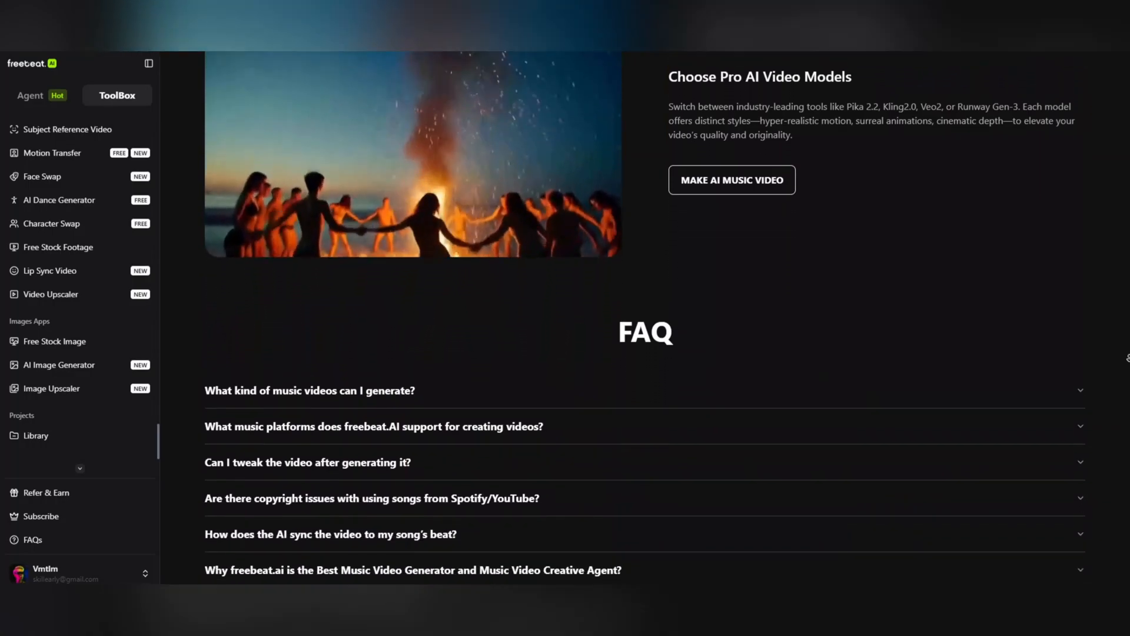
scroll(down, 3)
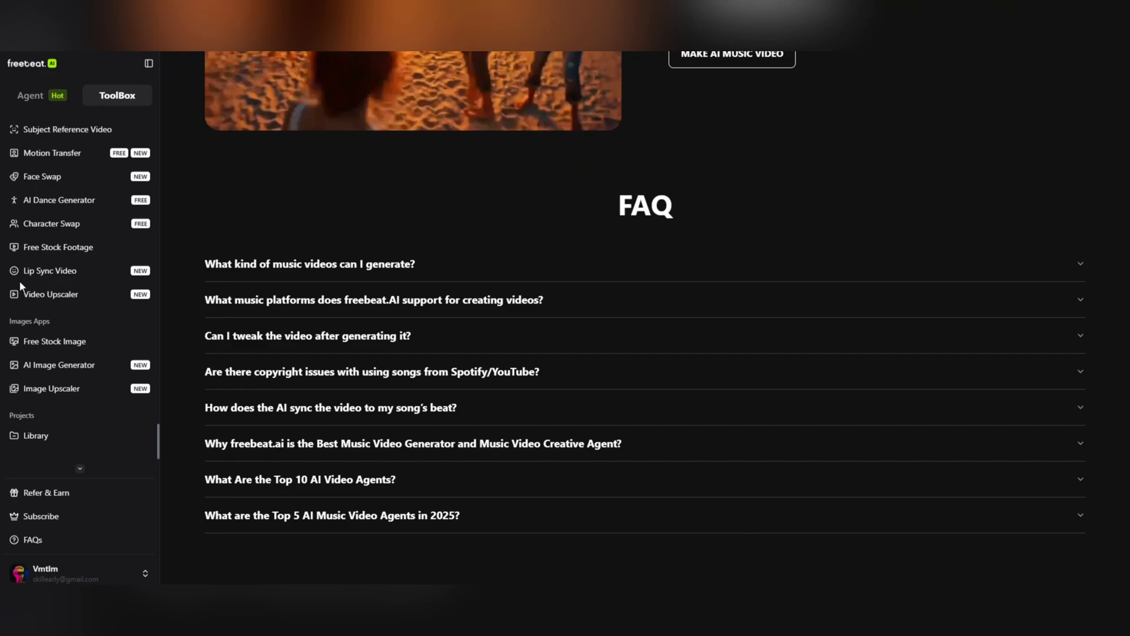
scroll(down, 3)
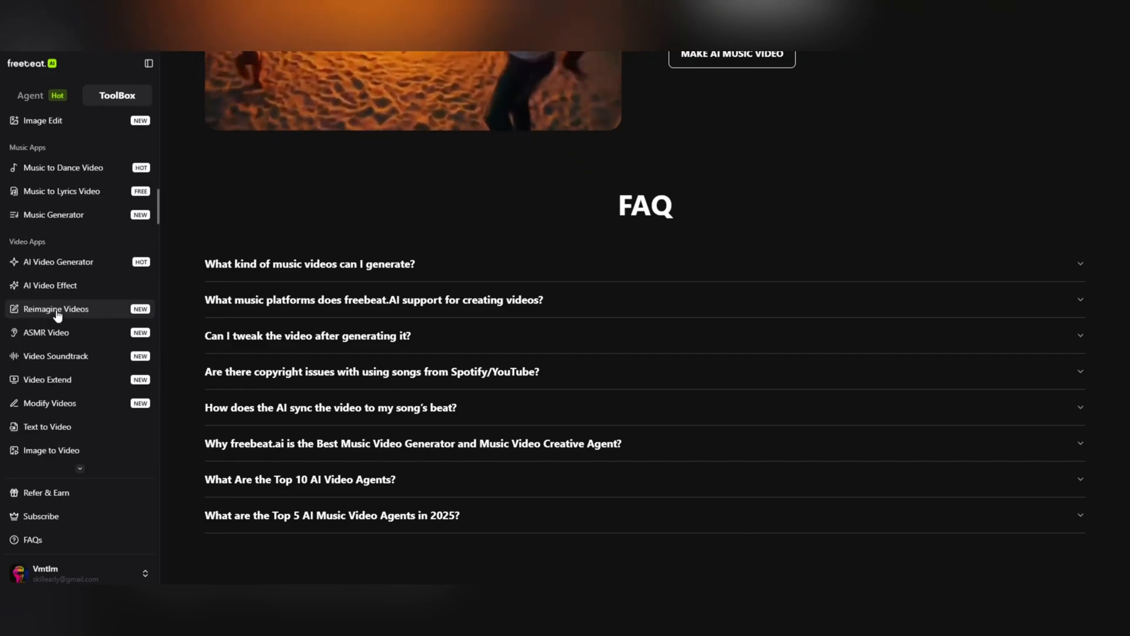
scroll(up, 3)
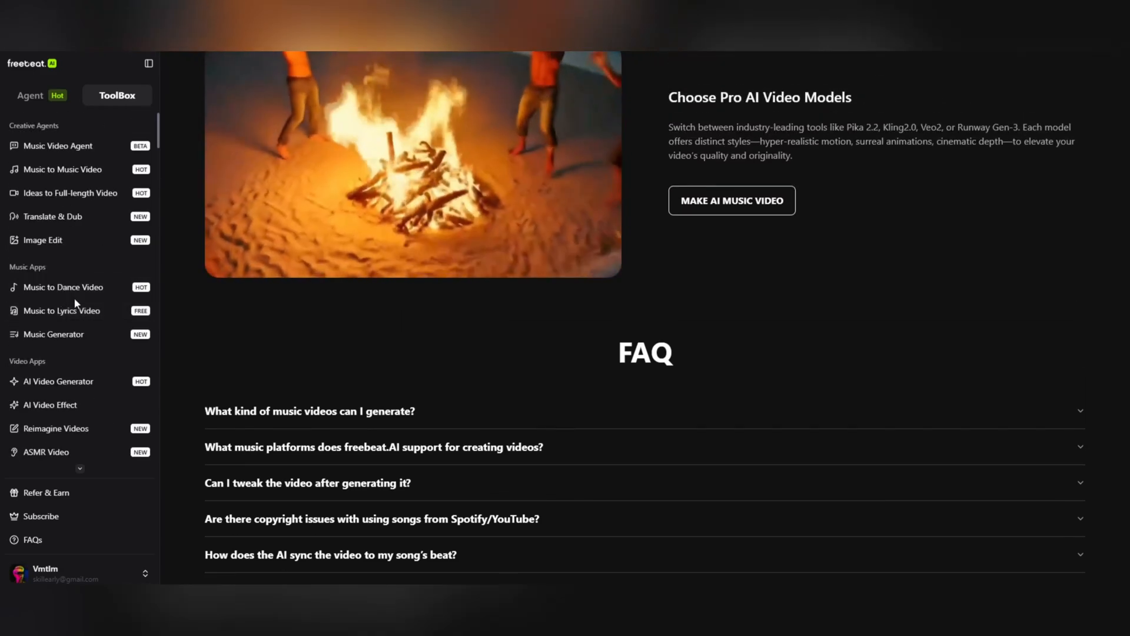
click(57, 146)
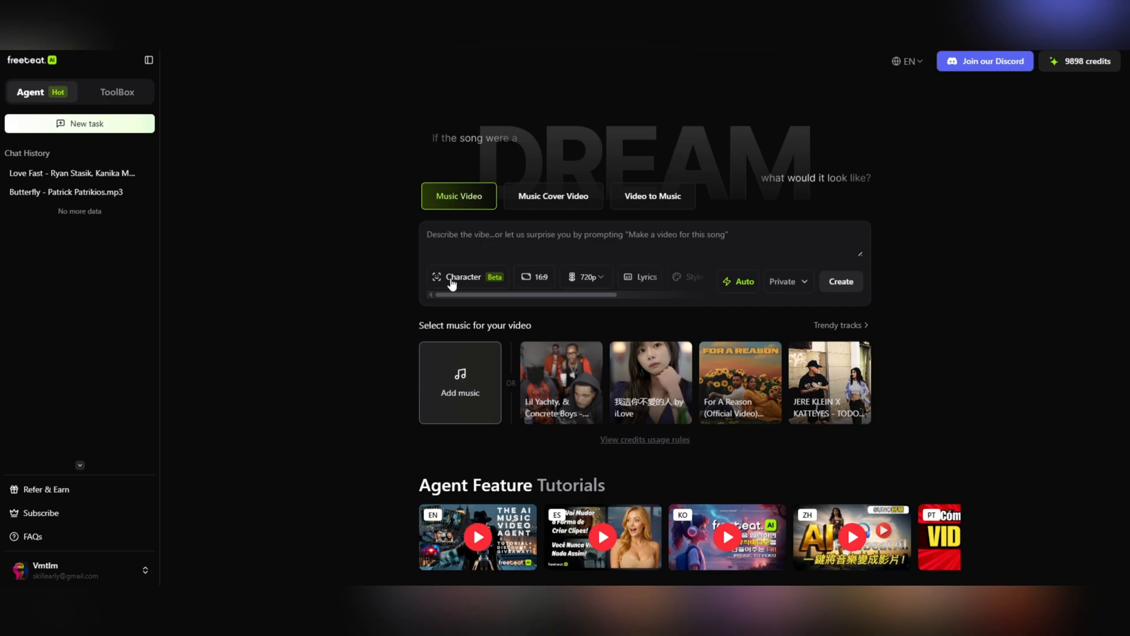
- Enable Cast Characters and add one character from the gallery, confirming it
click(463, 277)
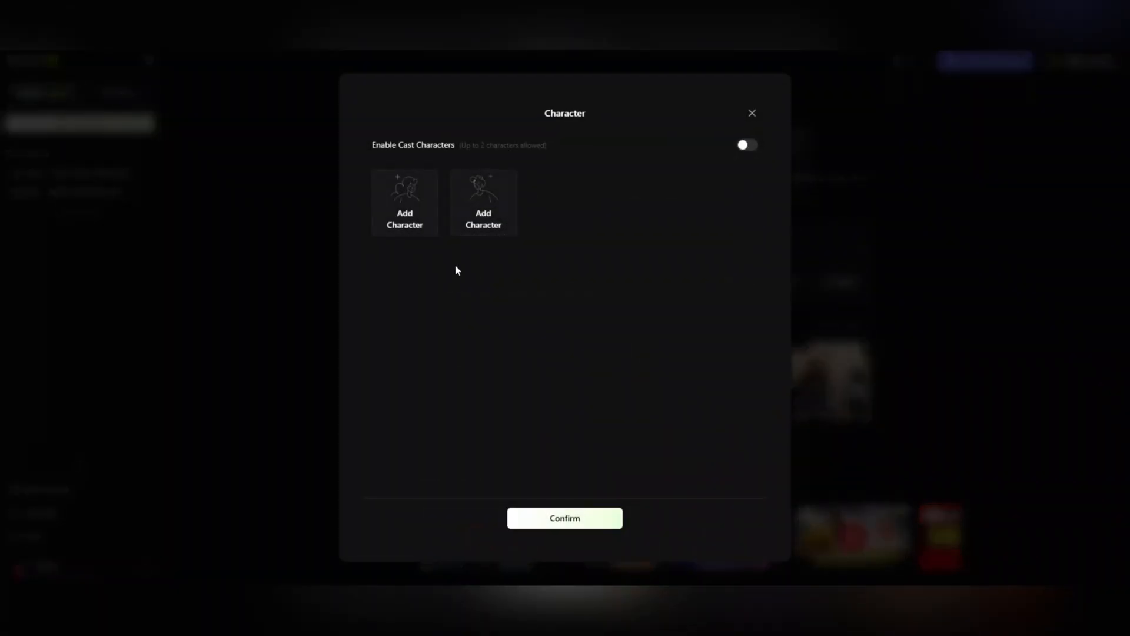
mouse_move(628, 119)
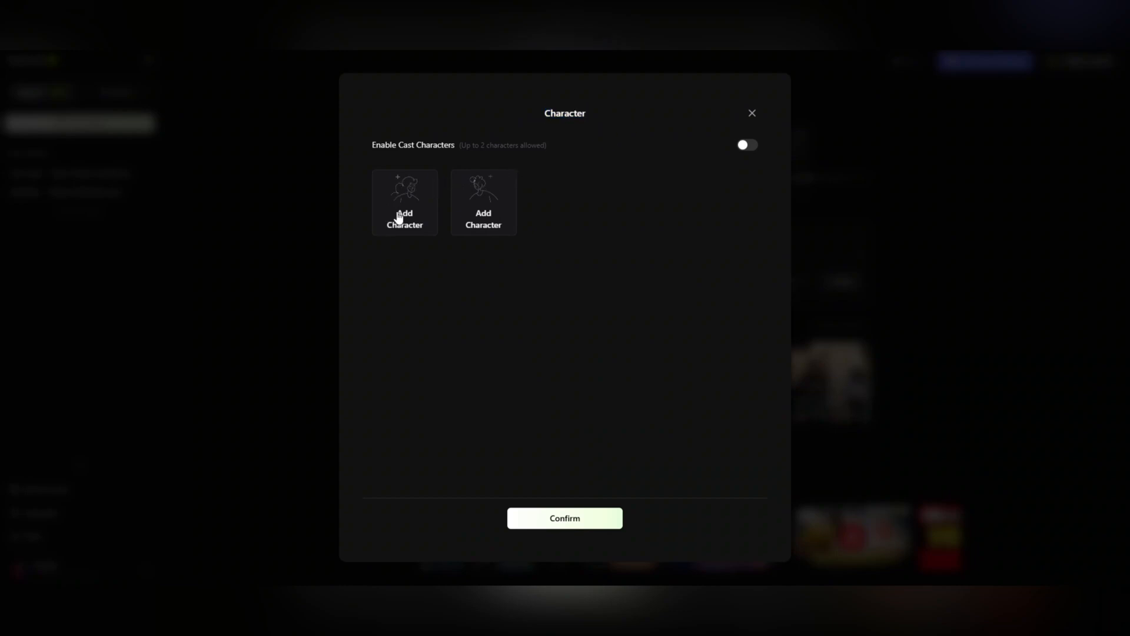
mouse_move(683, 167)
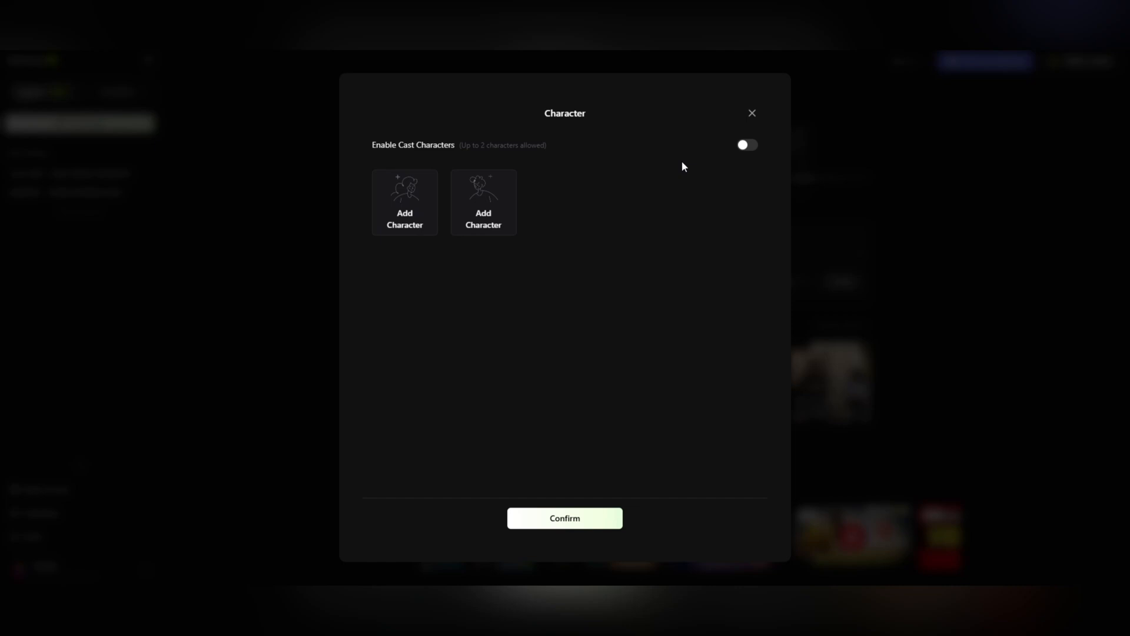
click(748, 145)
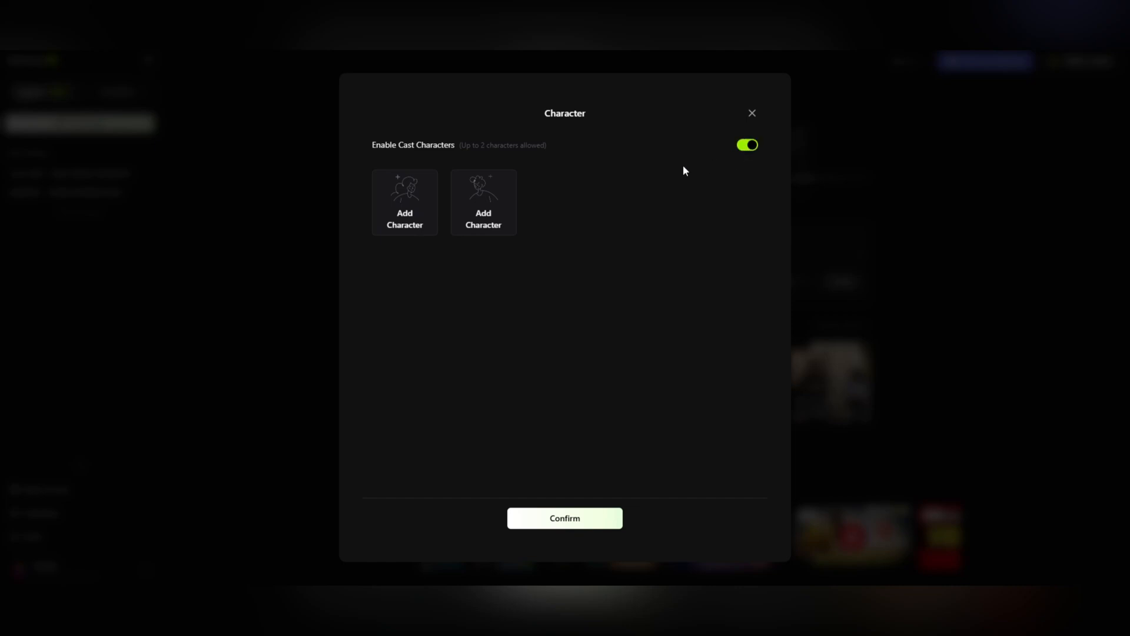
click(405, 203)
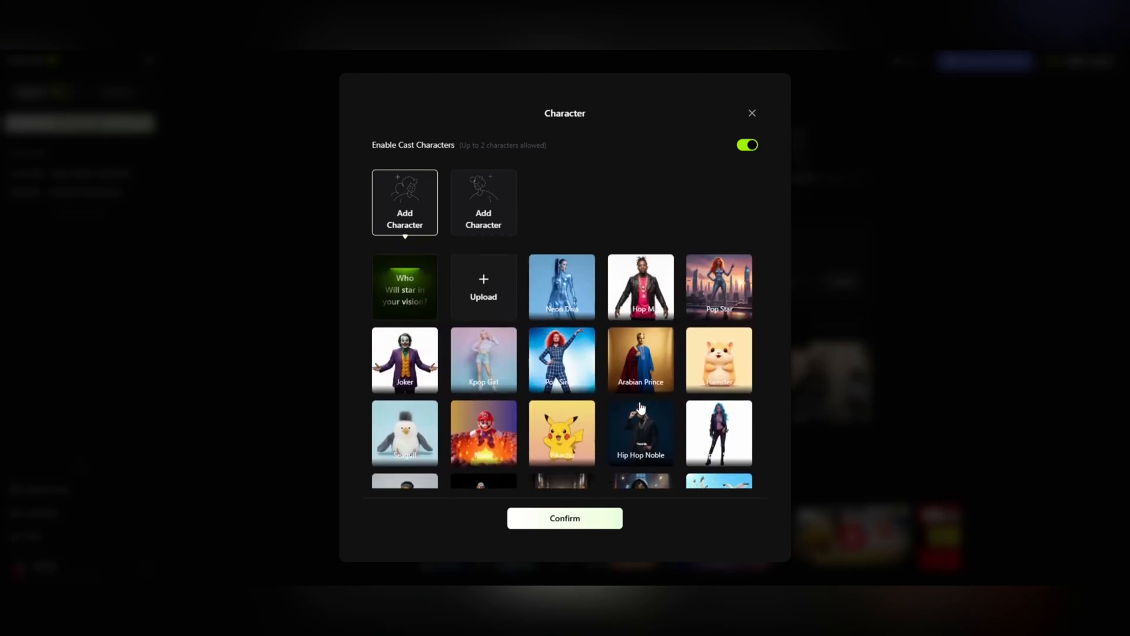
mouse_move(444, 368)
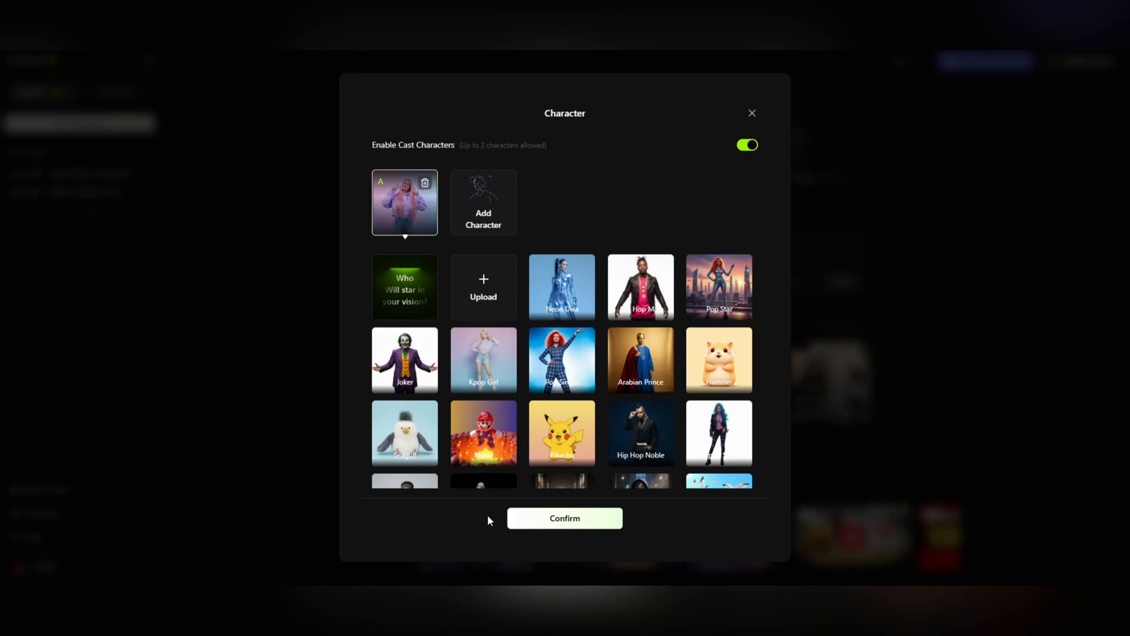
mouse_move(524, 519)
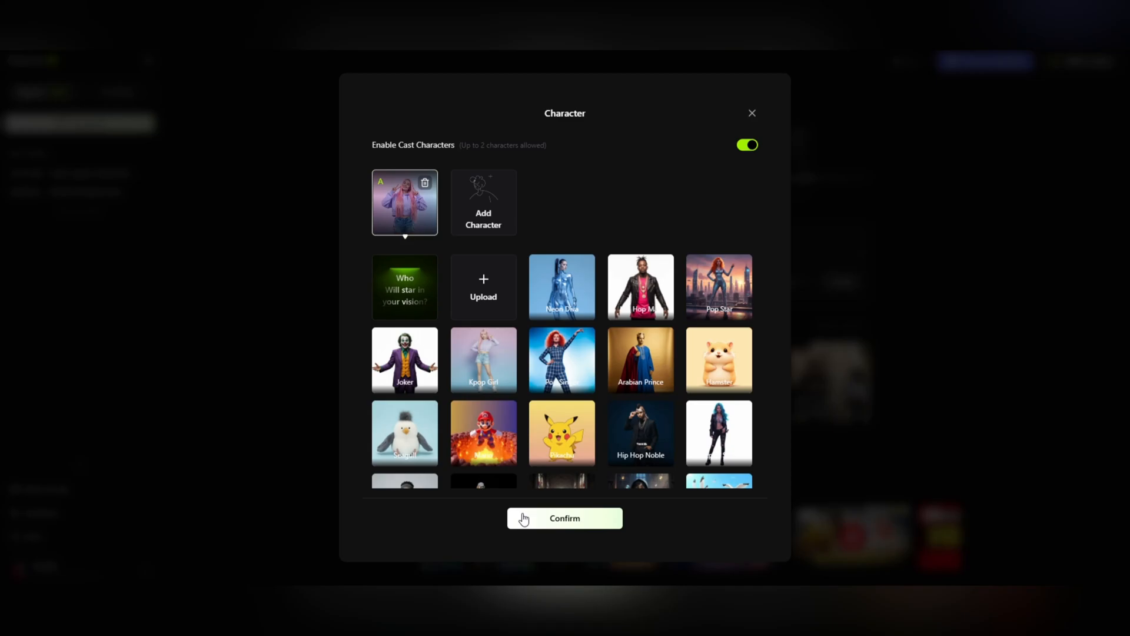
click(564, 518)
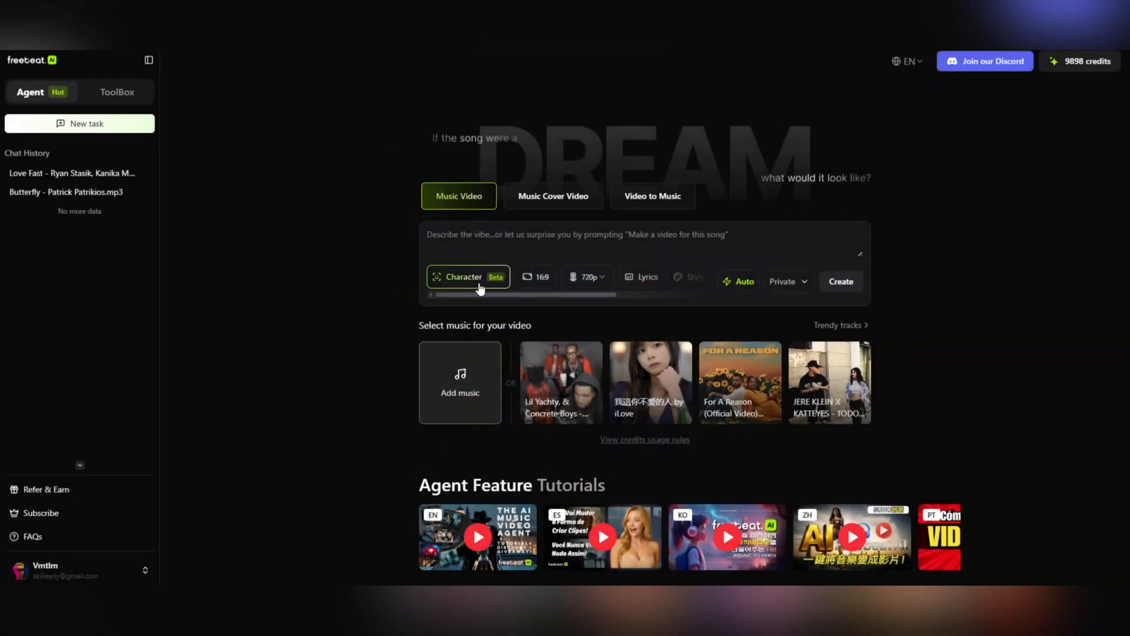
- Set the aspect ratio to 16:9 and the resolution to 1080p
click(535, 276)
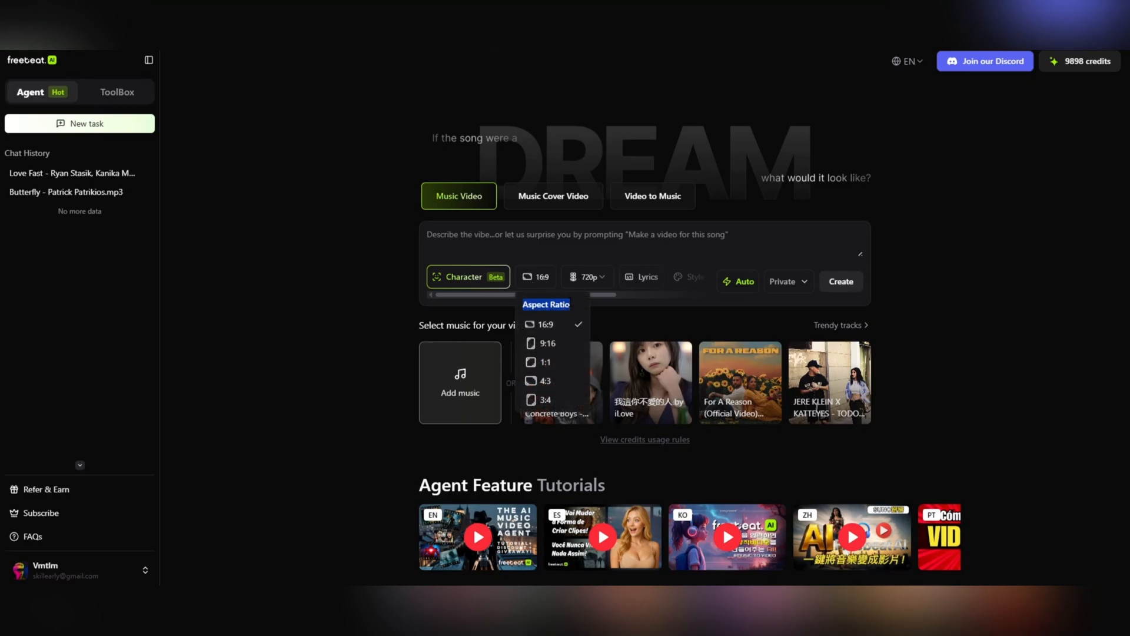
mouse_move(546, 344)
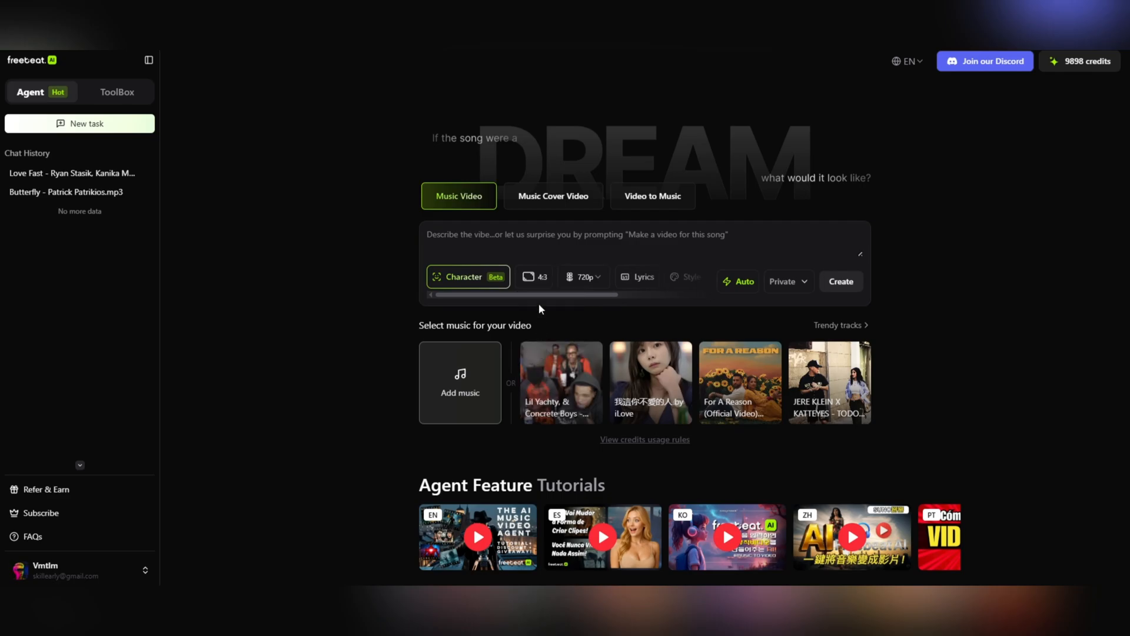
click(535, 277)
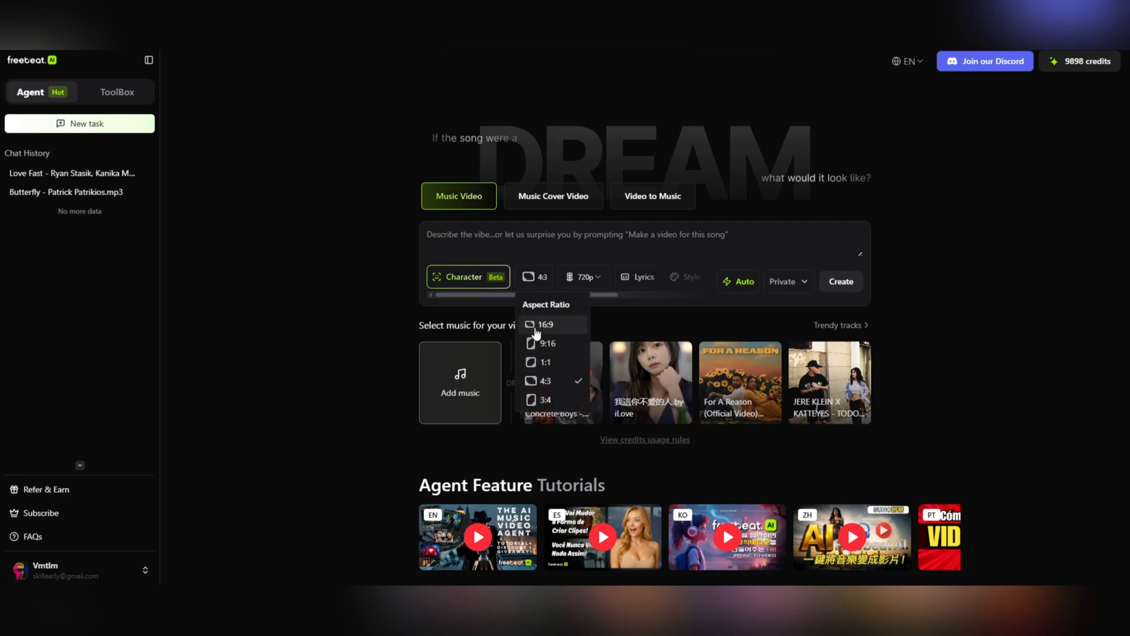
click(546, 324)
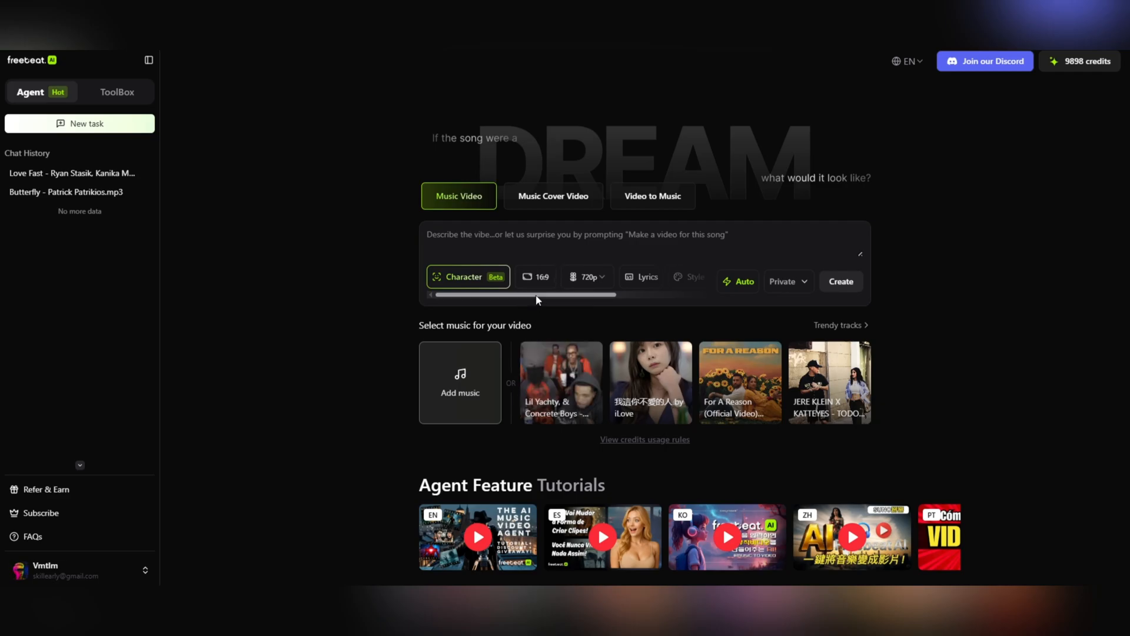
click(588, 277)
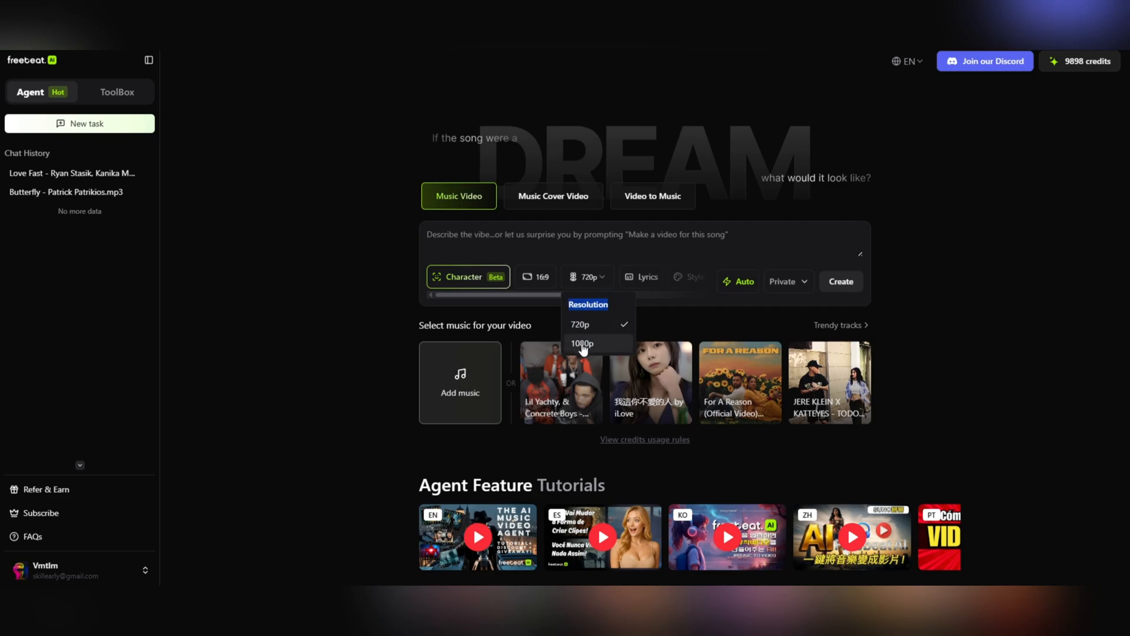
click(582, 344)
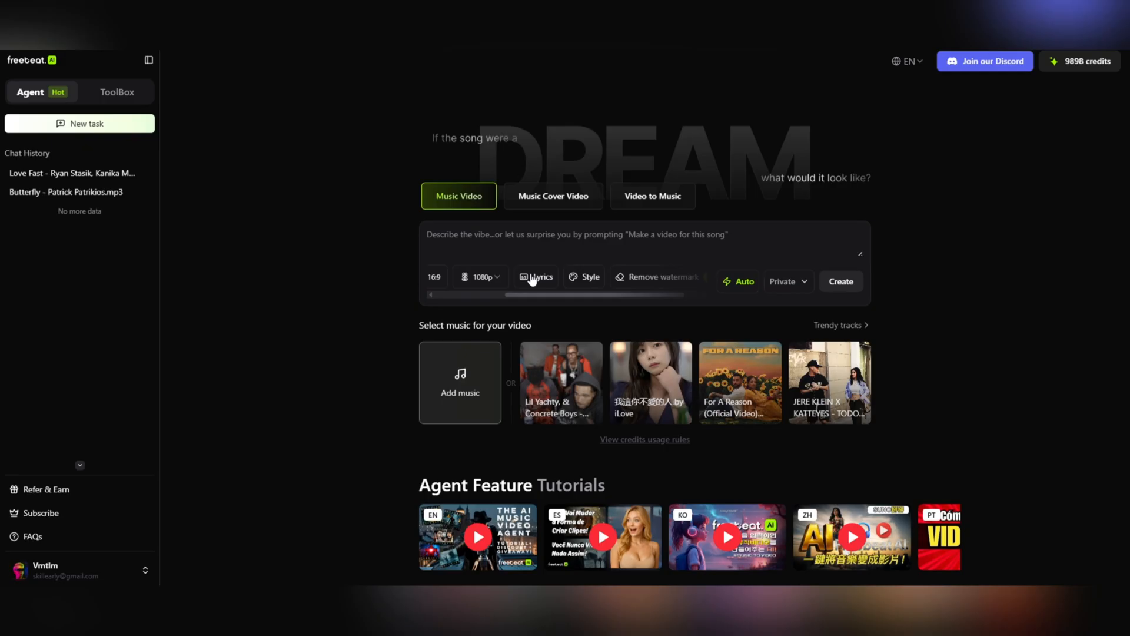
- Add lyrics in the Karaoke preset style with Impact font after previewing Beasty
click(536, 276)
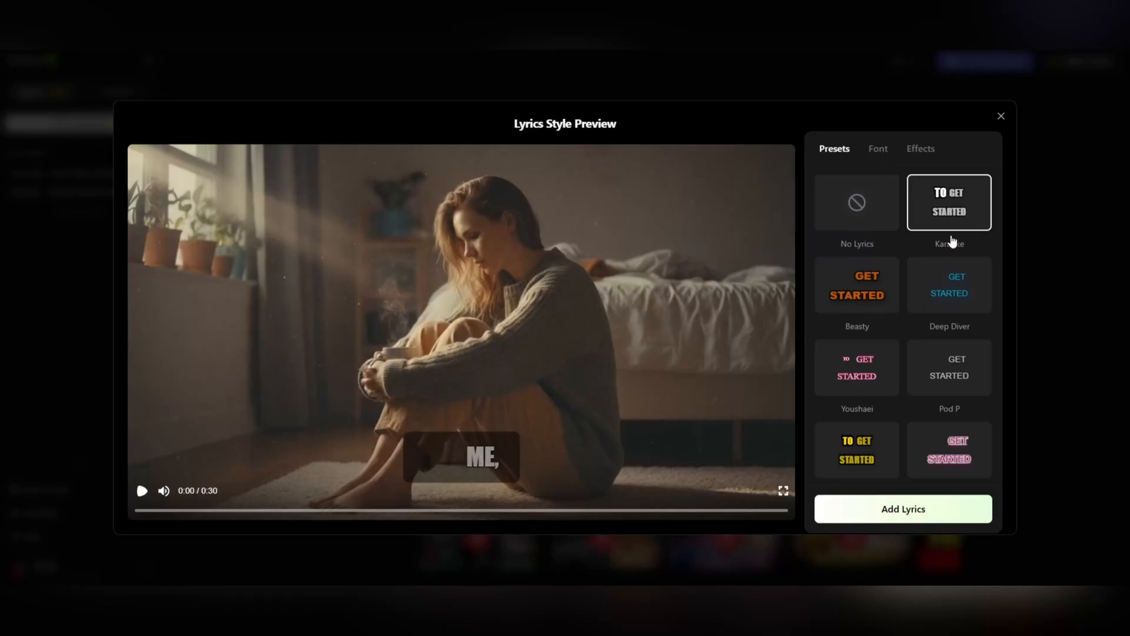
click(858, 285)
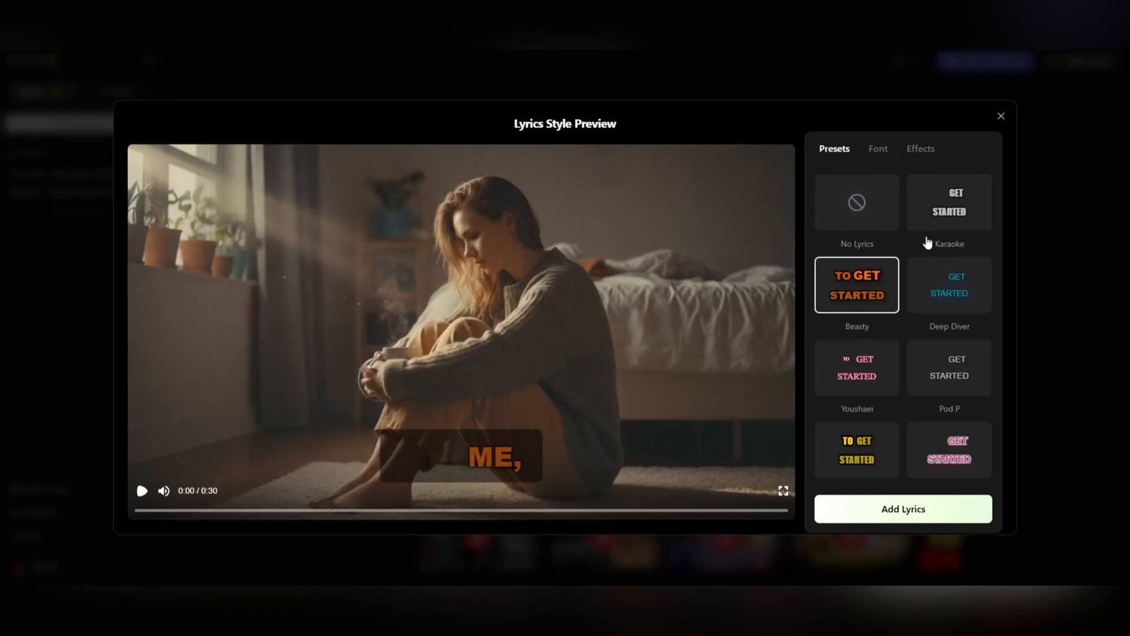
click(949, 202)
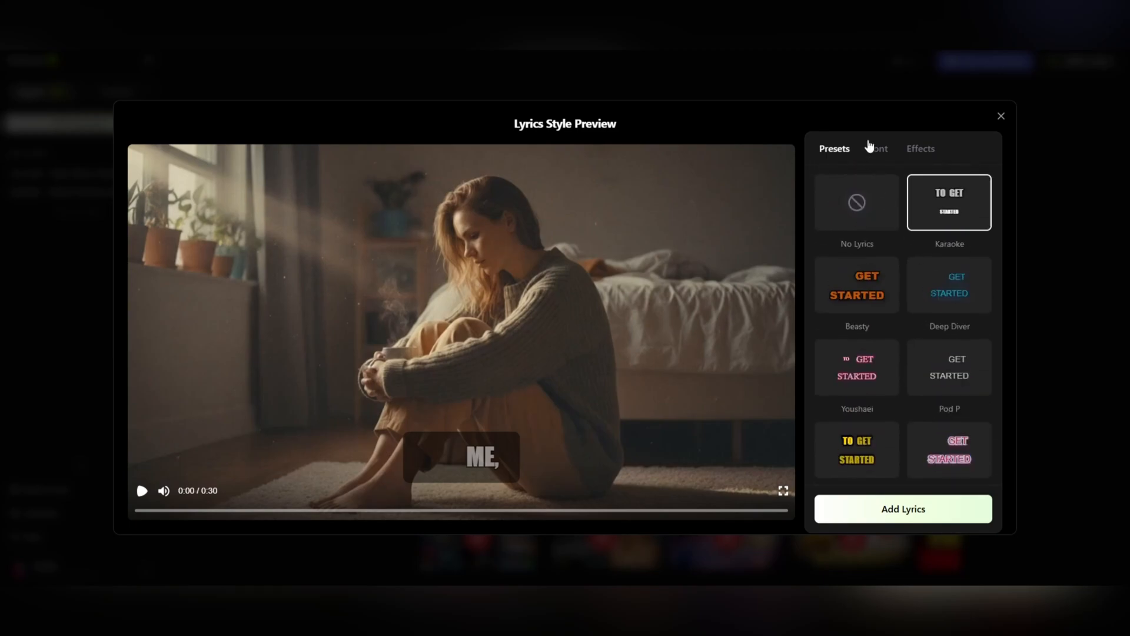
click(877, 148)
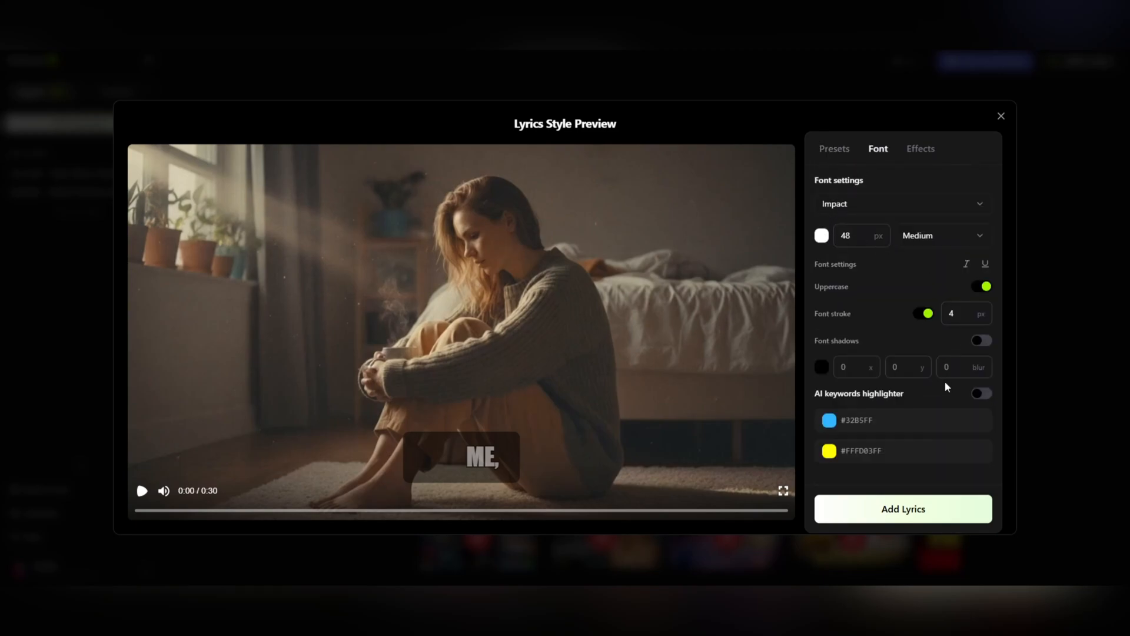
click(921, 148)
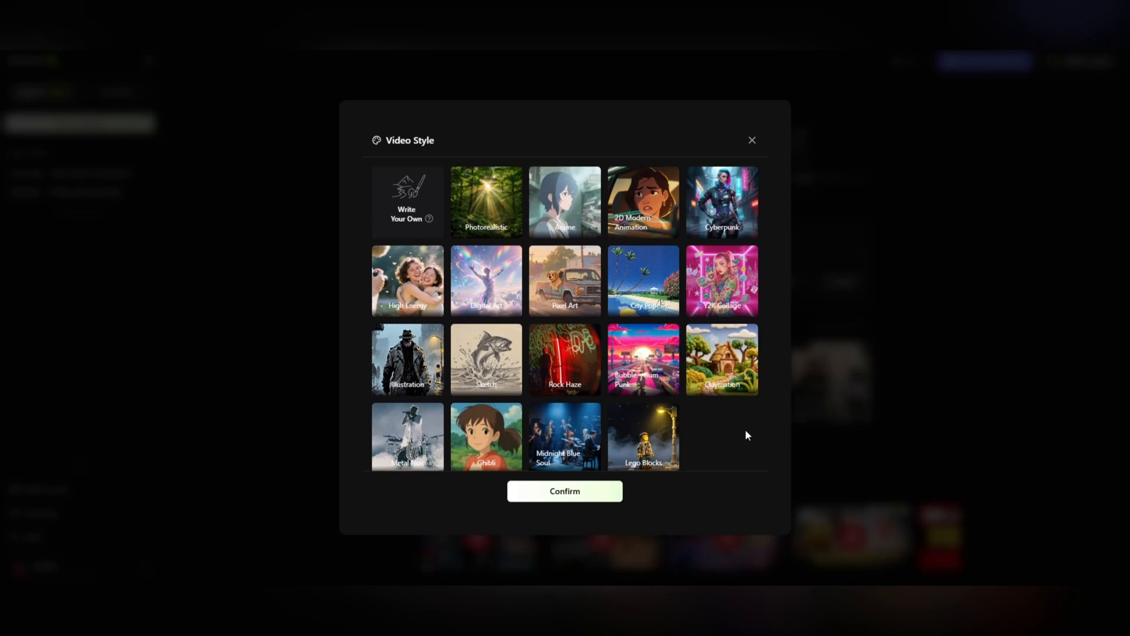
mouse_move(750, 416)
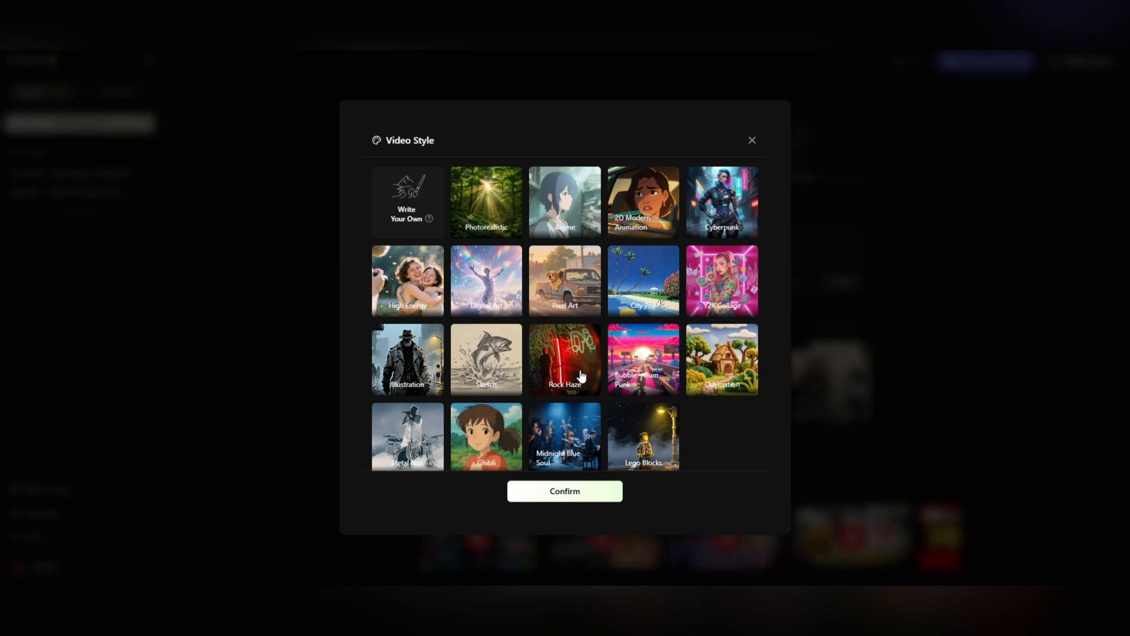
- Choose Rock Haze as the video style (trying Y2K Collage briefly) and confirm it
click(566, 360)
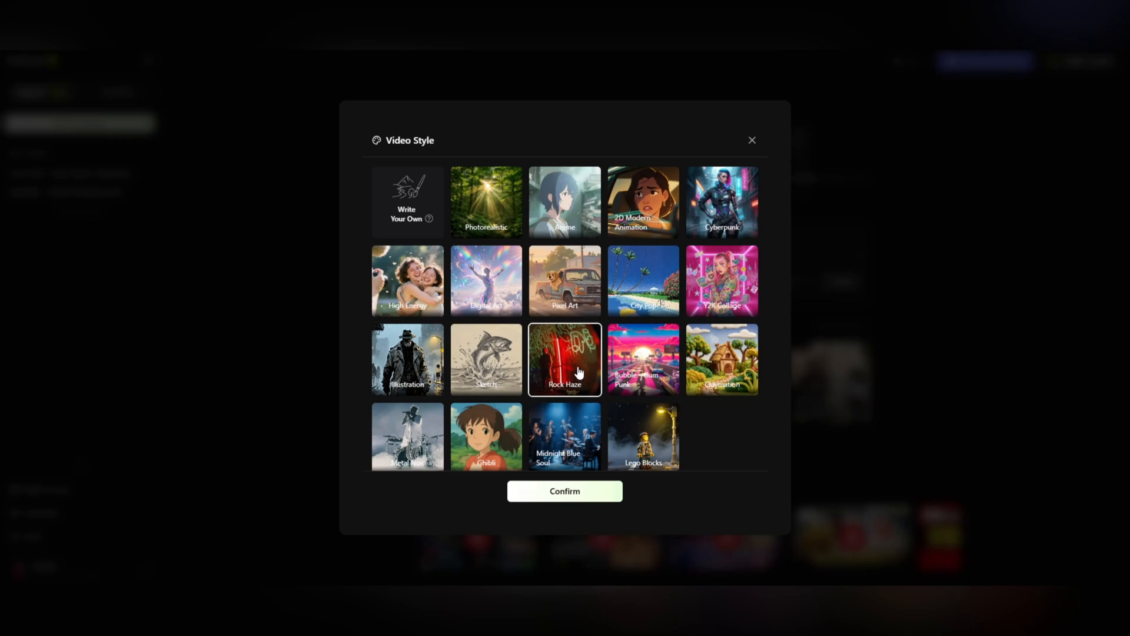
click(723, 281)
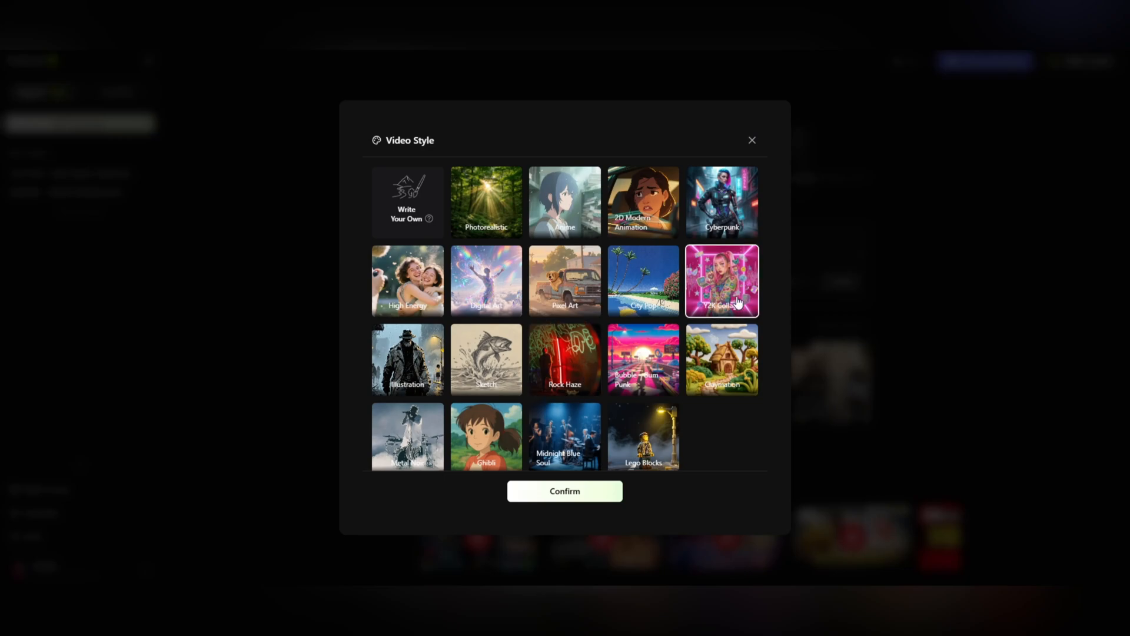
click(487, 280)
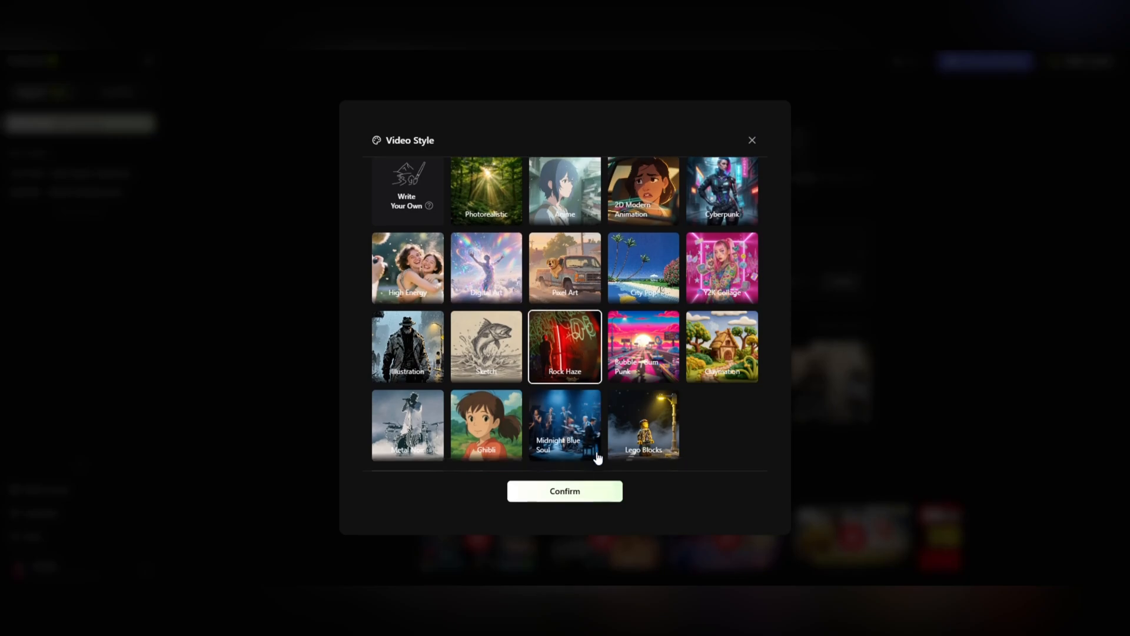
click(565, 490)
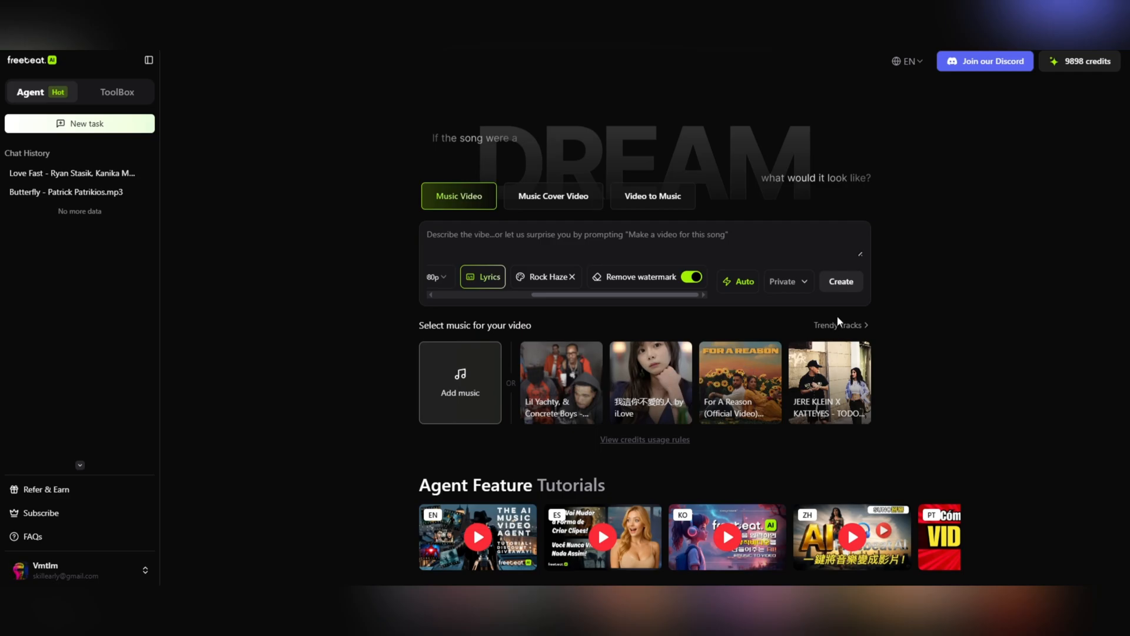
- Browse the trending tracks across the Spotify, SoundCloud and YouTube filters, then dismiss the browser
click(459, 382)
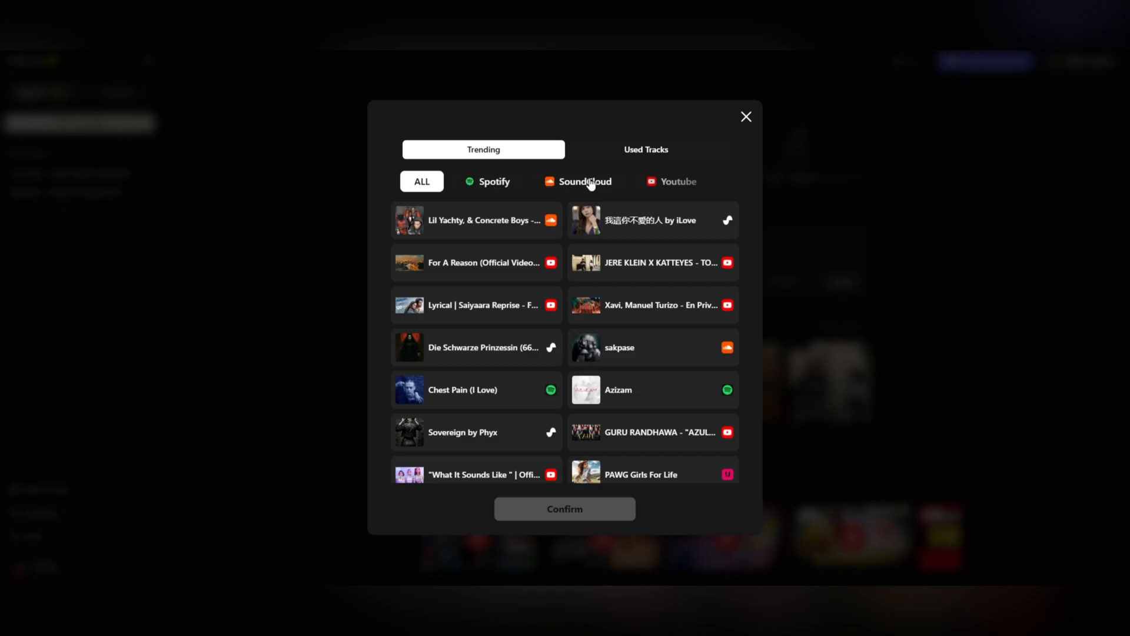
click(493, 181)
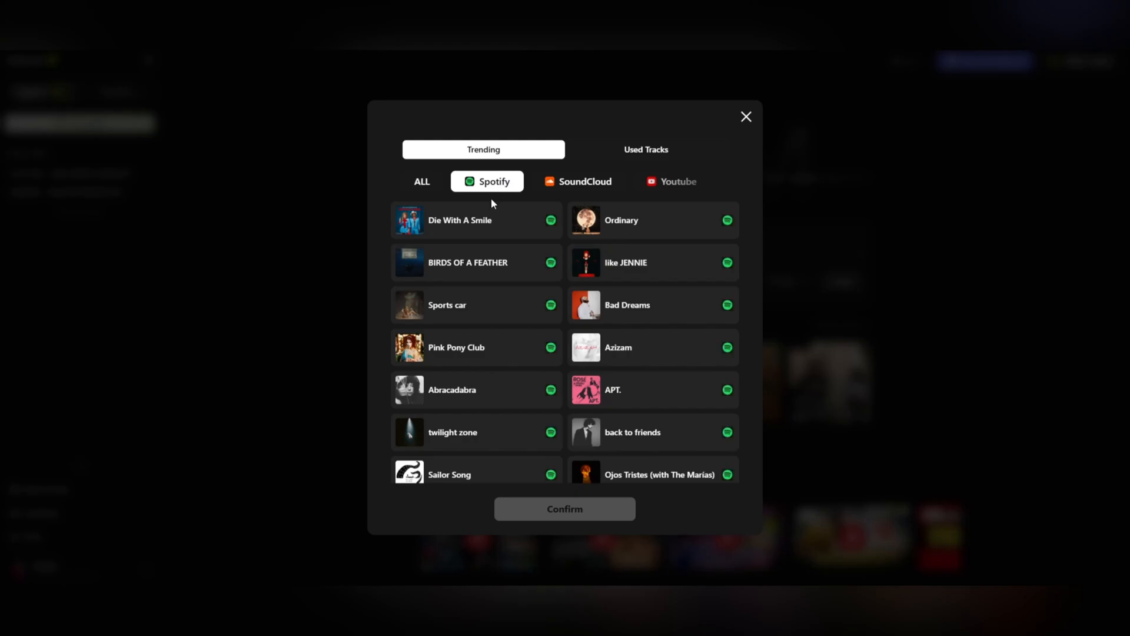
mouse_move(582, 188)
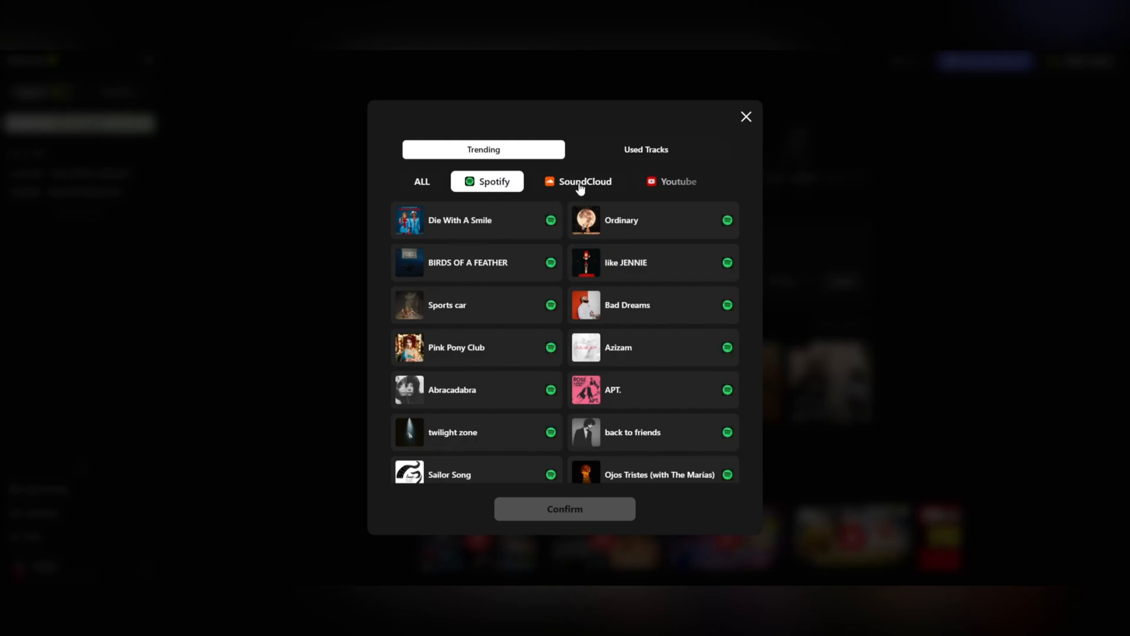
click(584, 181)
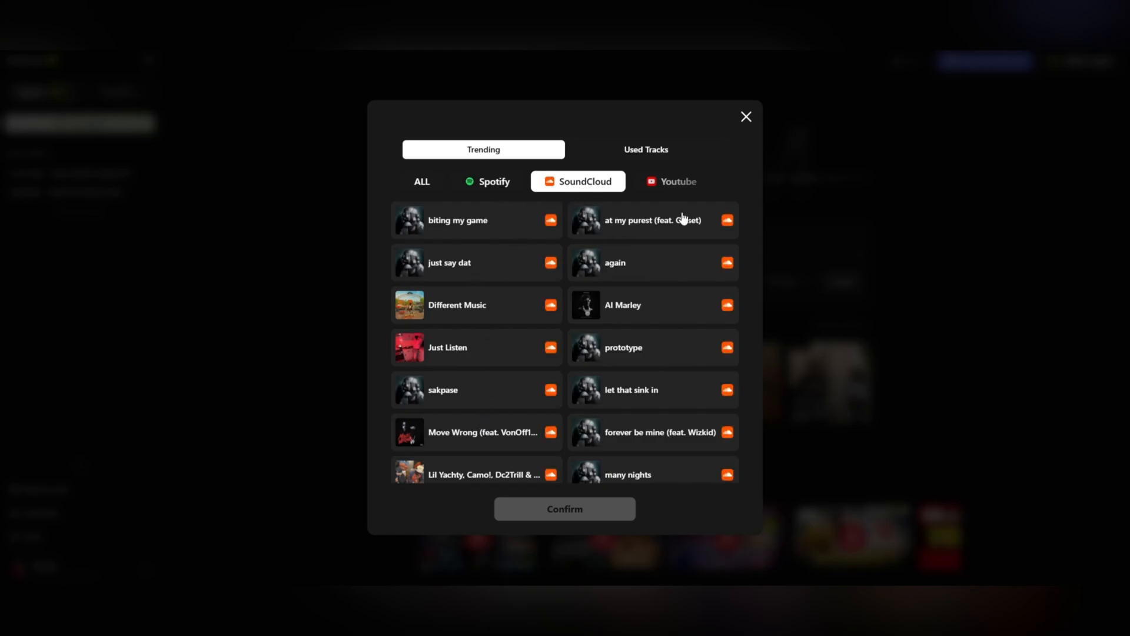
click(671, 181)
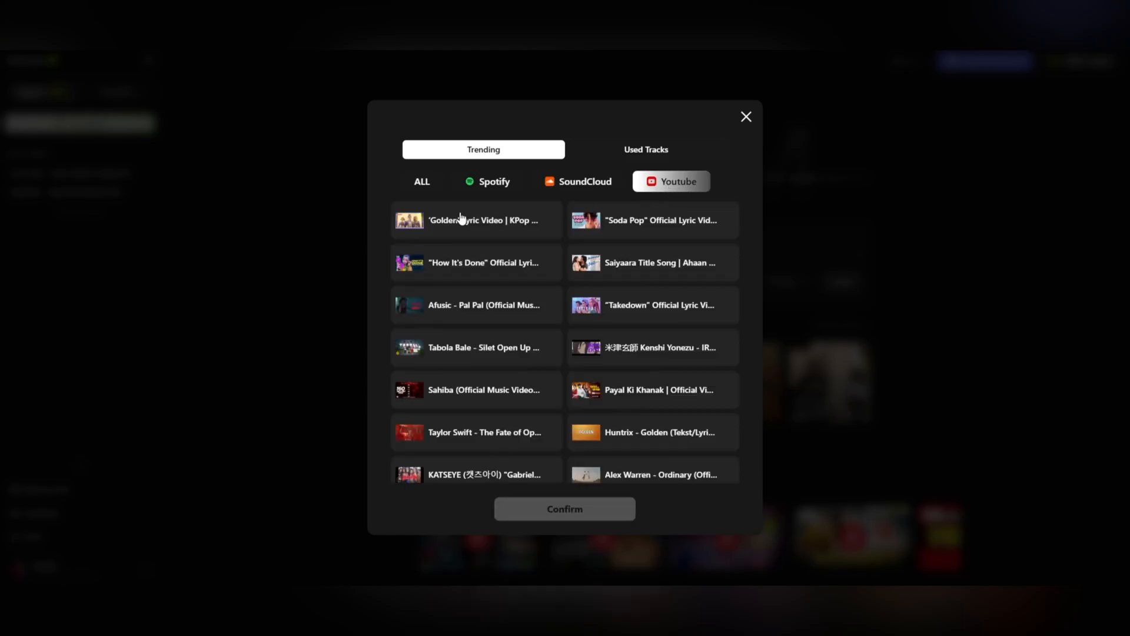
click(747, 116)
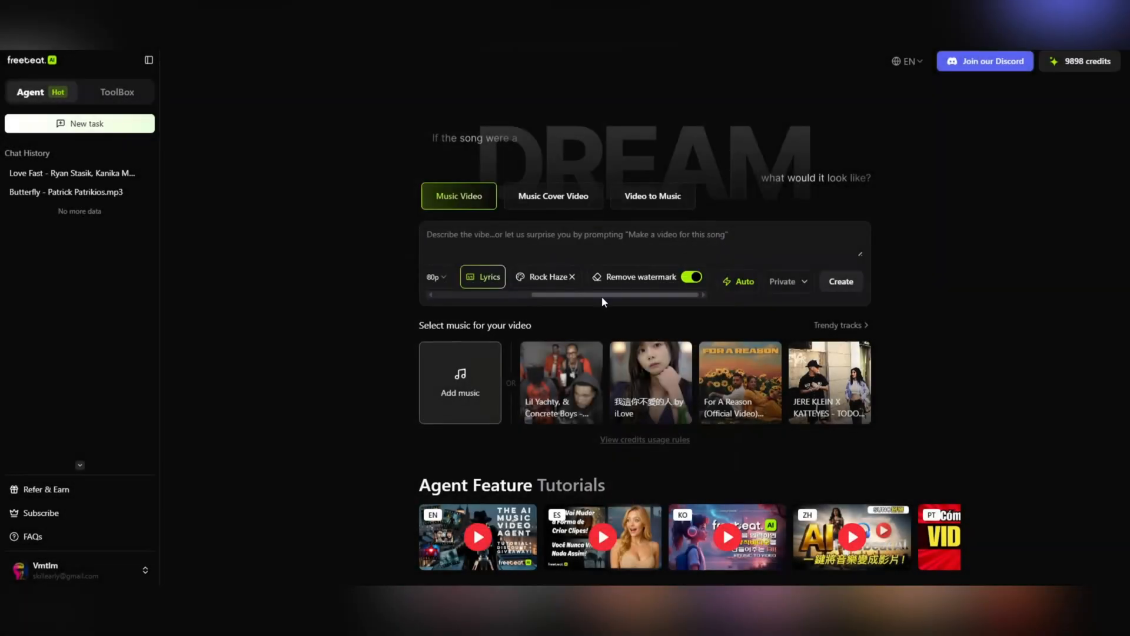
- Bring up the music-adding choices: upload, asset or link
click(459, 381)
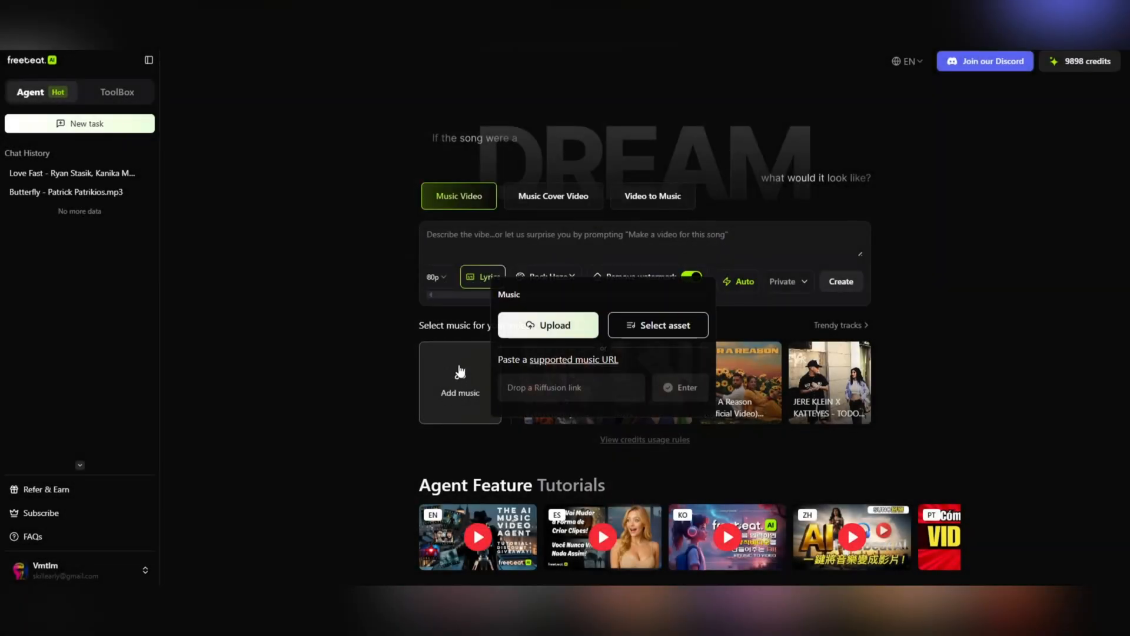
- Upload 'The Itch - NEFFEX.mp3 (Short Edit)' from the computer as the song
click(571, 325)
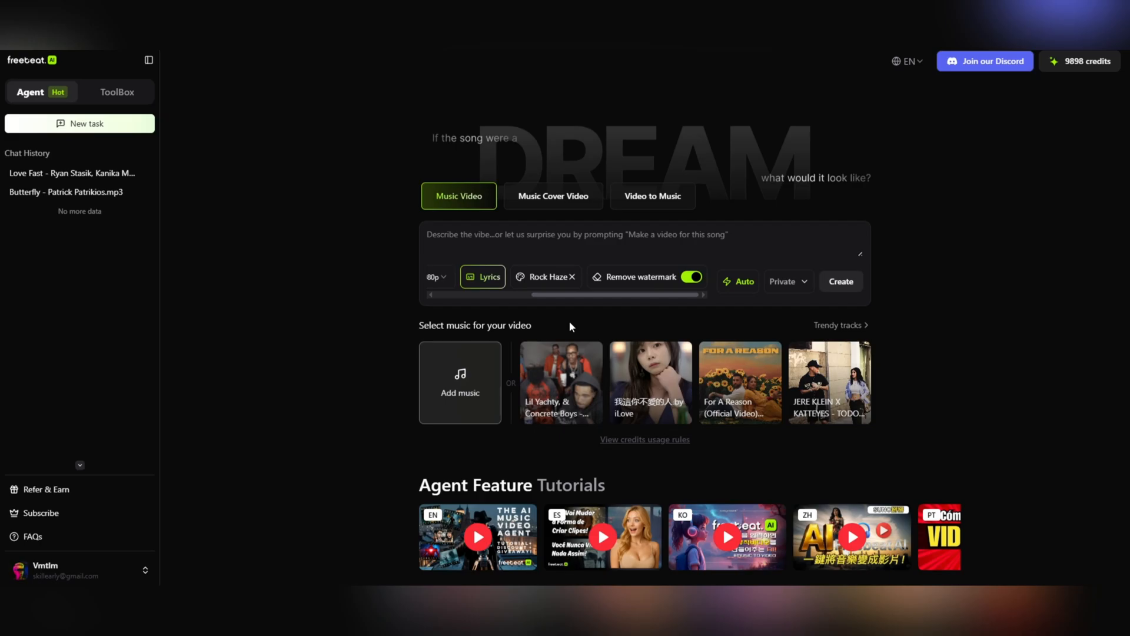
click(459, 382)
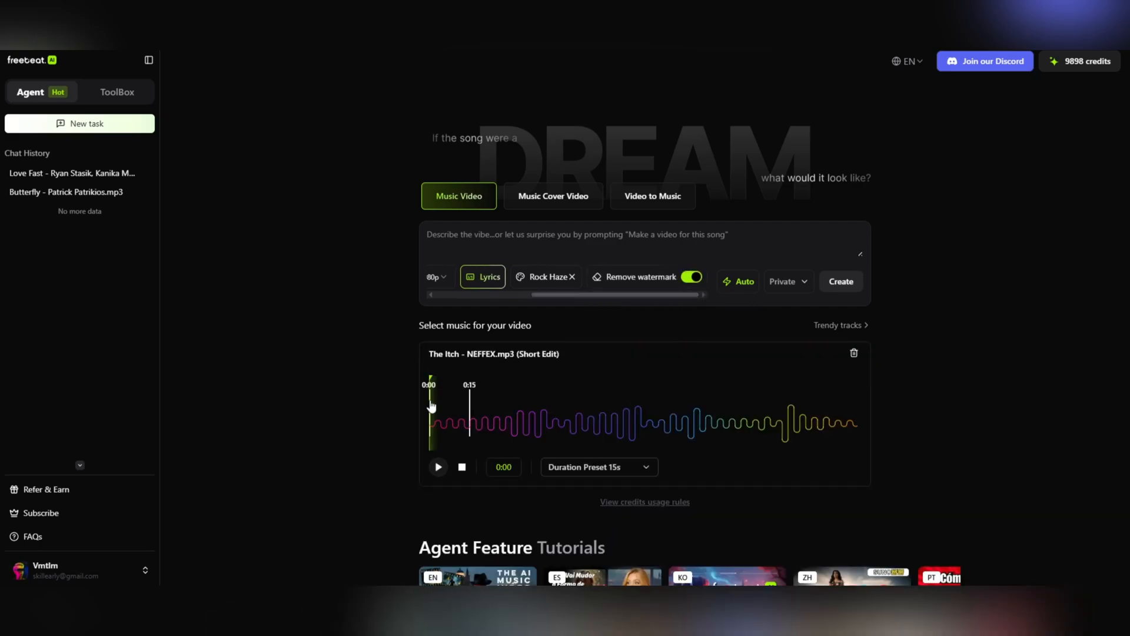
- Choose the 2-minute (122 s) duration preset and play back the selected section
click(599, 467)
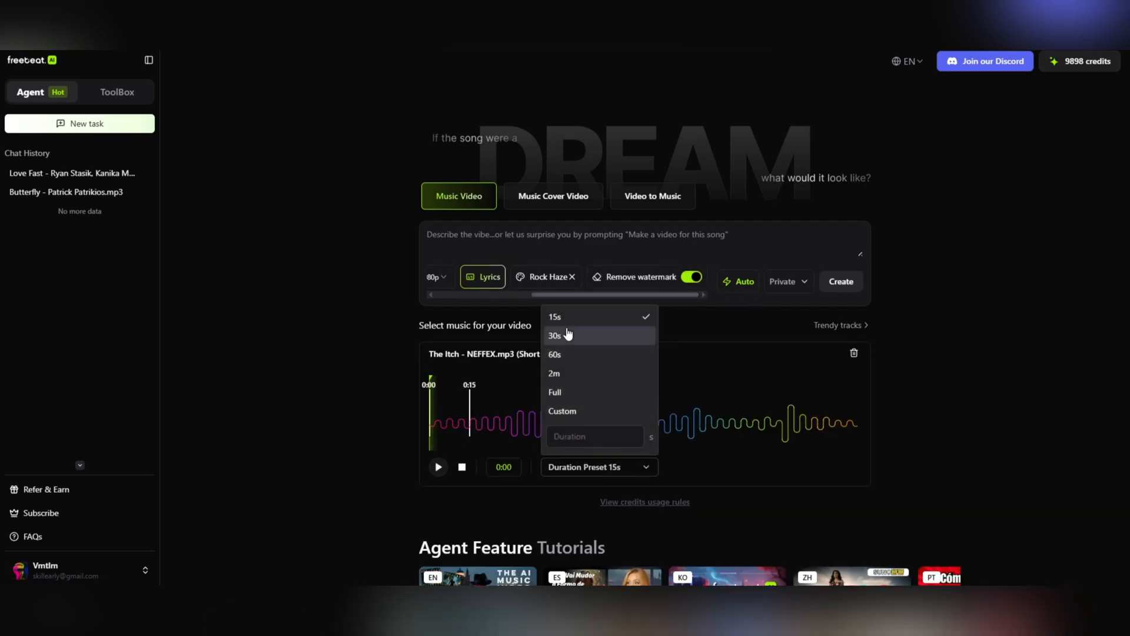
mouse_move(563, 381)
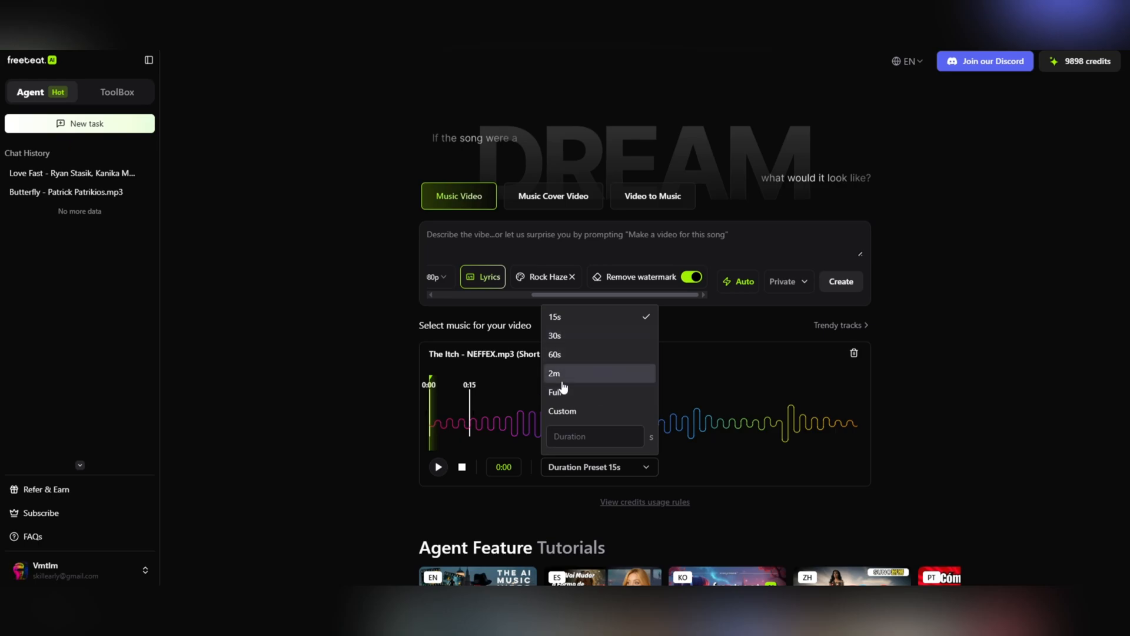
click(553, 374)
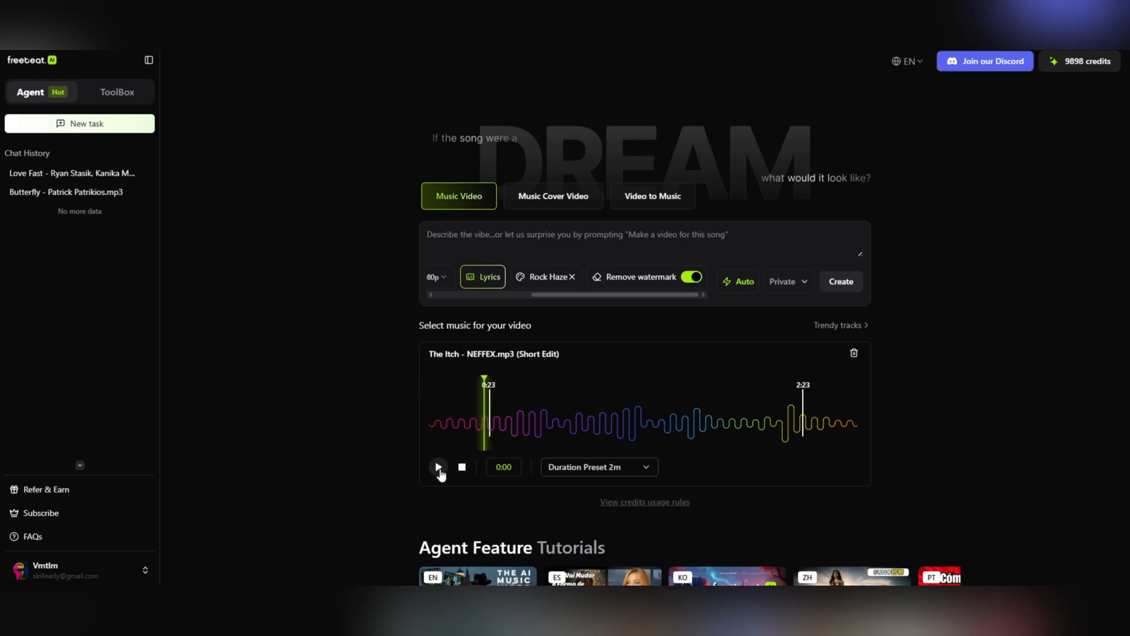
click(438, 466)
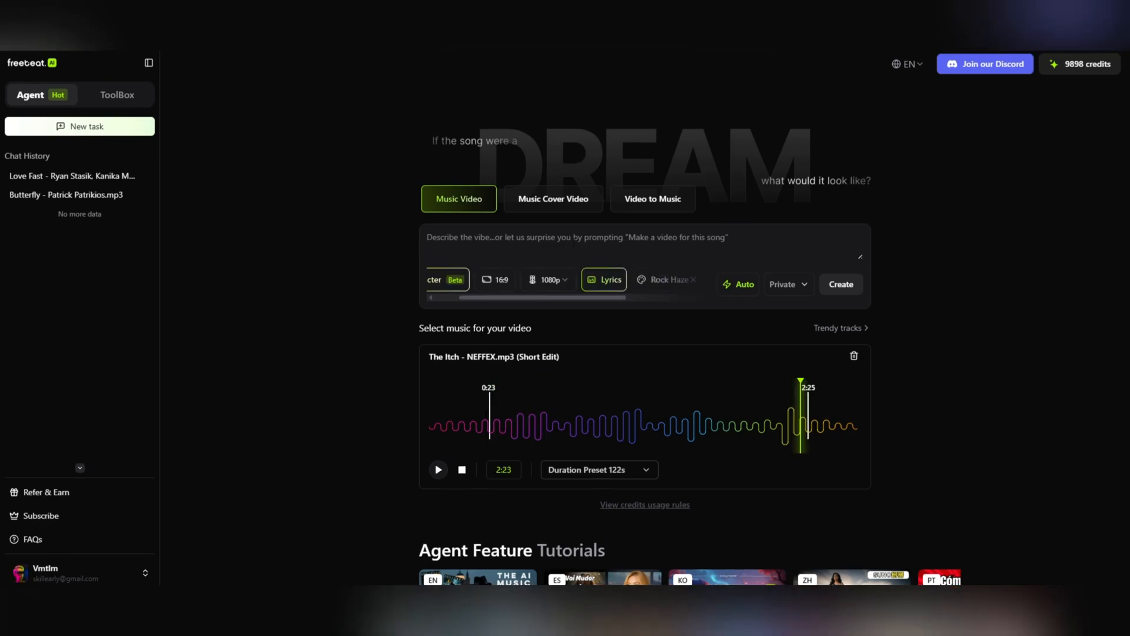
- Enter the fast-paced motivational urban-night workout prompt and start creating the video
text(Fast-paced motivational video with urban night scenes, workout shots, running, sweat, fire sparks, intense emotion, powerful vibe, high energy editing, slow motion highlights, cinematic look, trendy motivational style.)
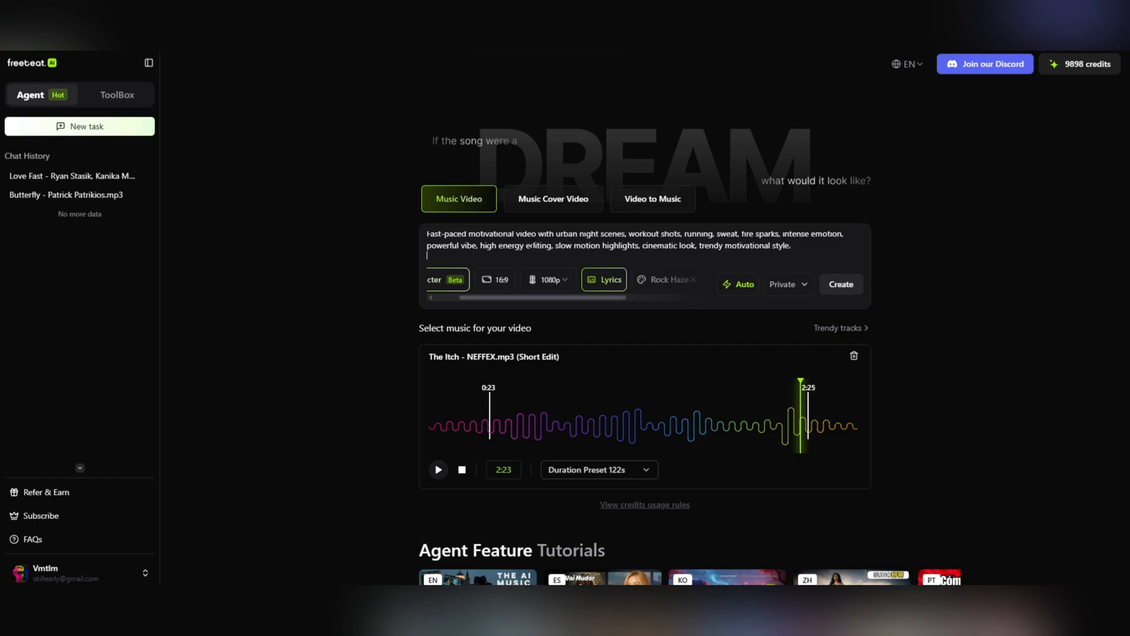
click(841, 283)
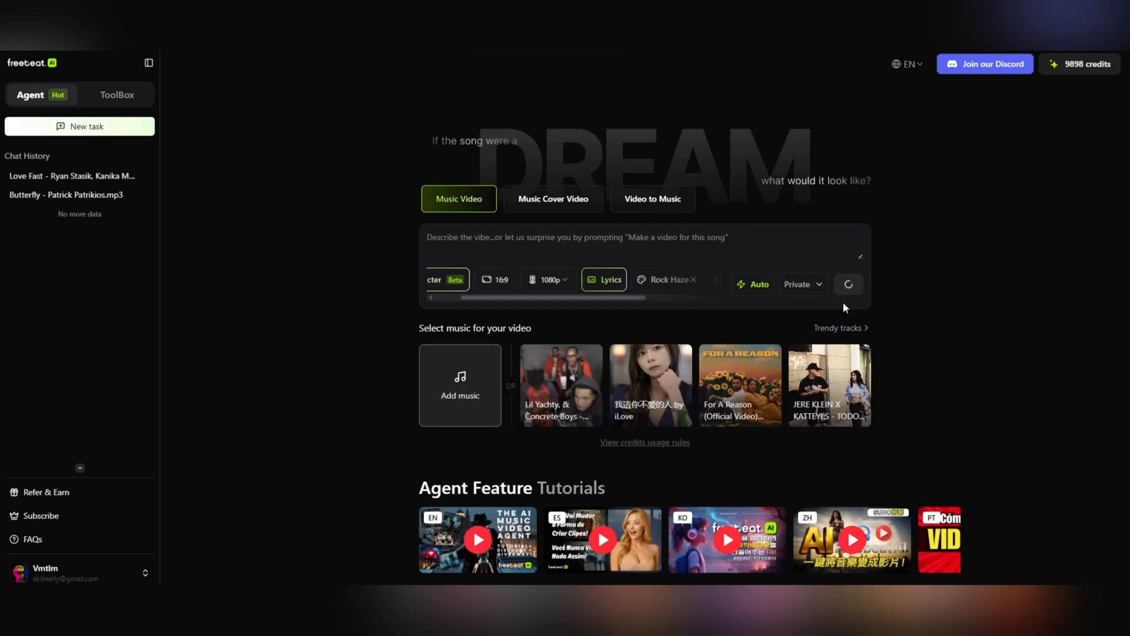
mouse_move(896, 327)
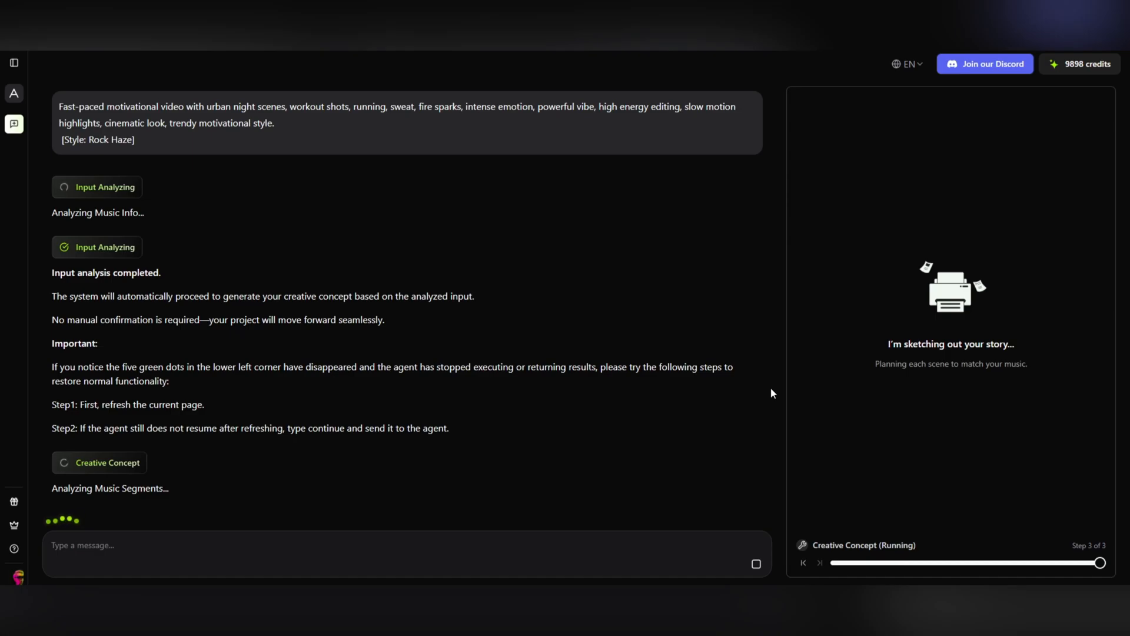
- Scroll down while generation runs before reaching the Pick Your Plan pricing page
scroll(down, 3)
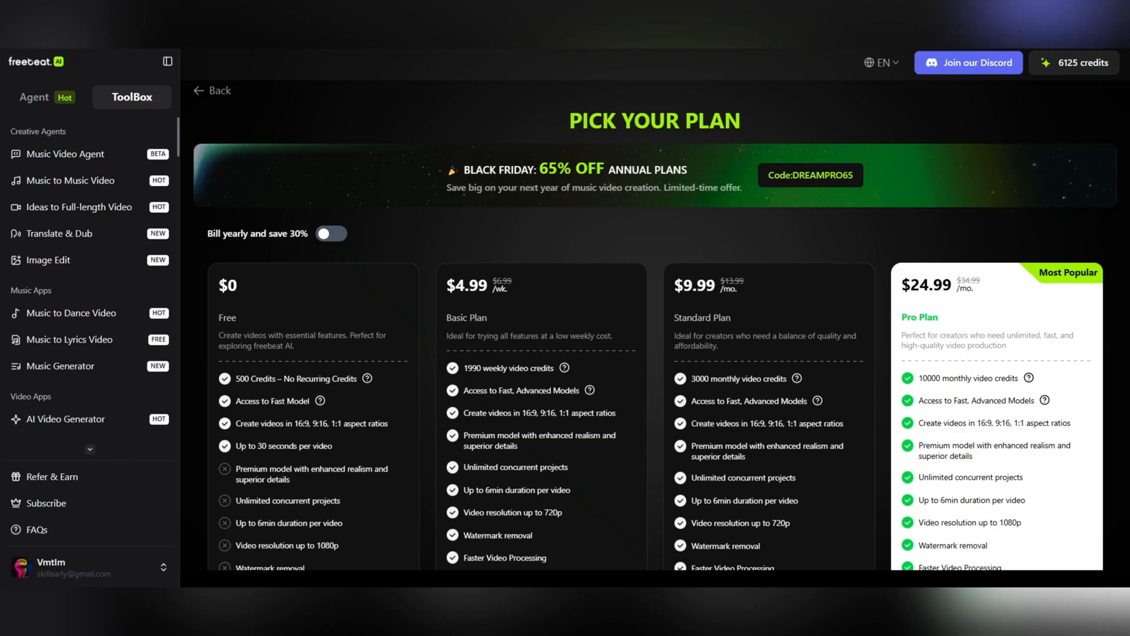
- Scroll the pricing page past the Boost Pack bundles to the per-model Credit Pricing table
double_click(572, 169)
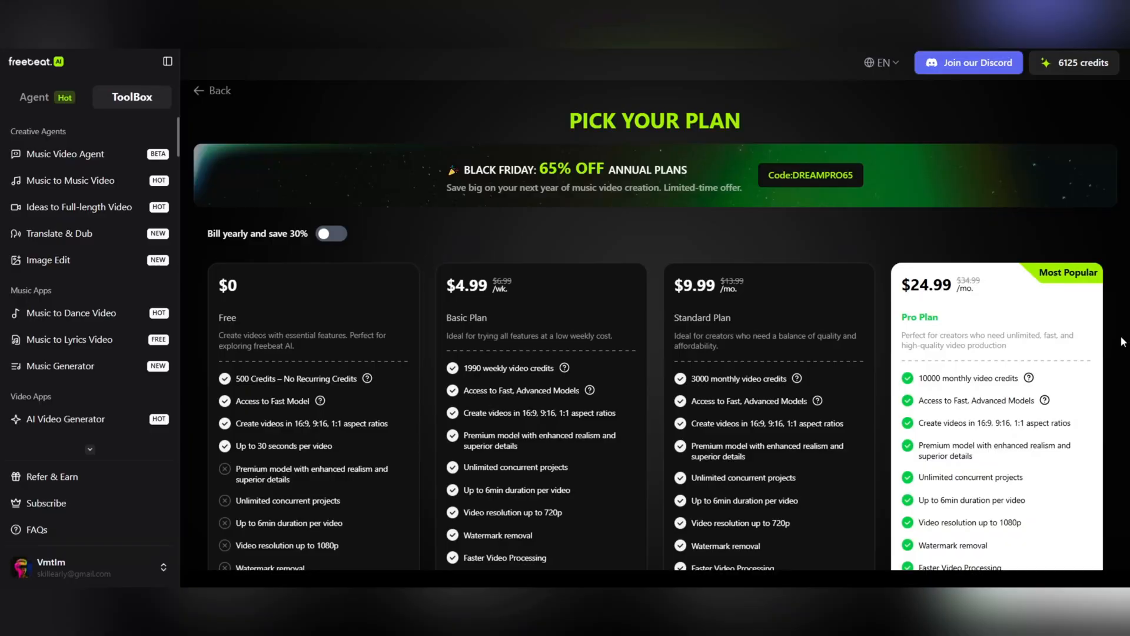
scroll(down, 3)
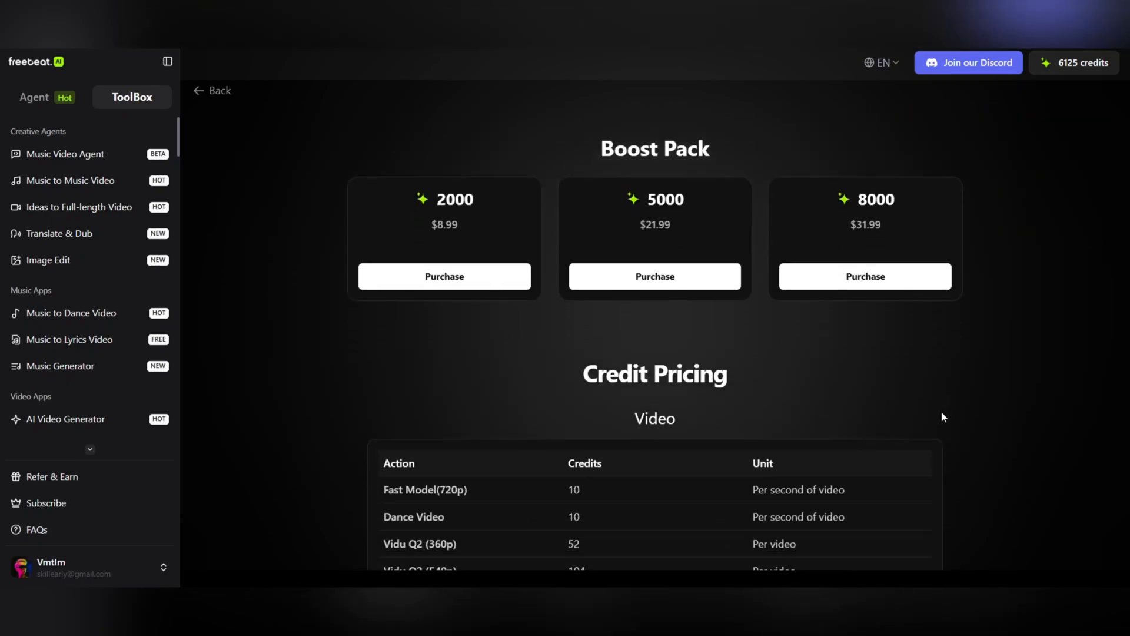
scroll(down, 3)
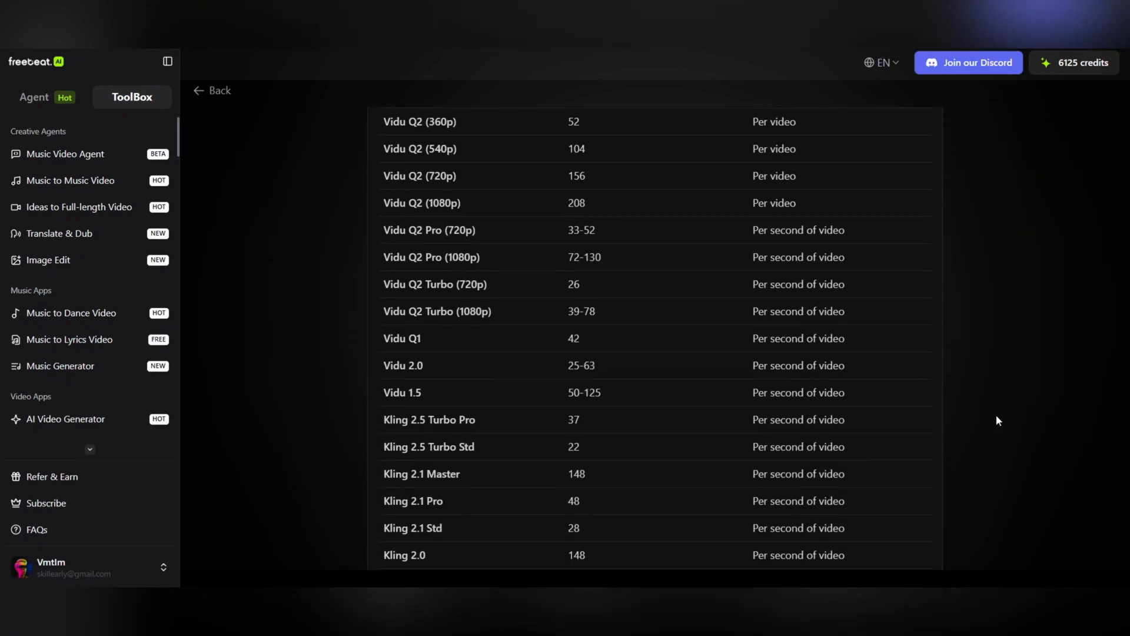
scroll(down, 3)
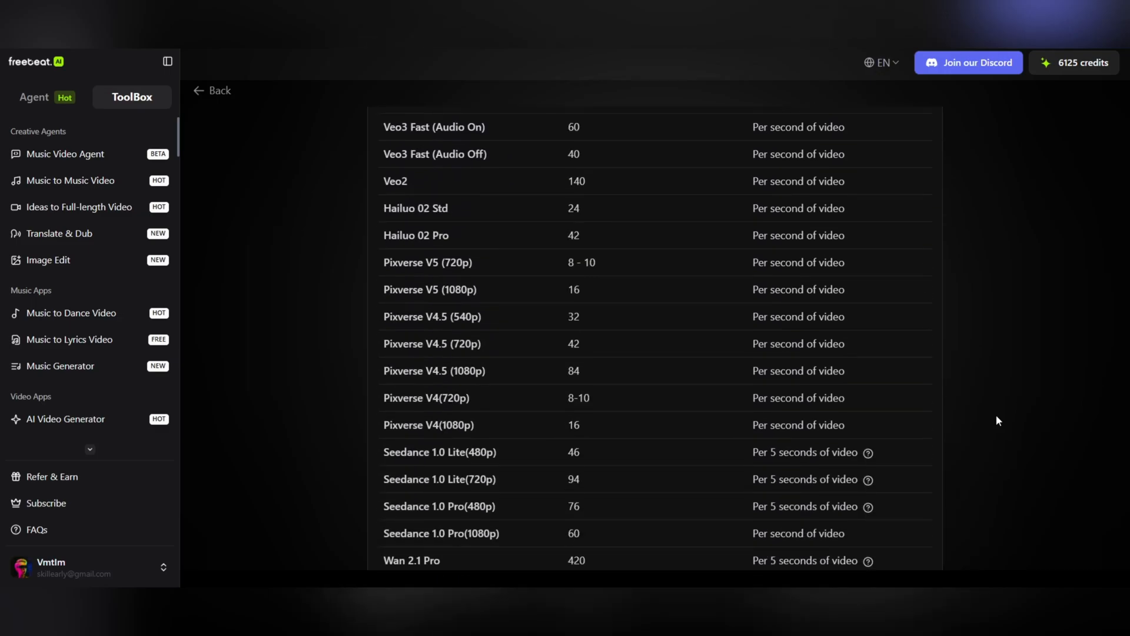